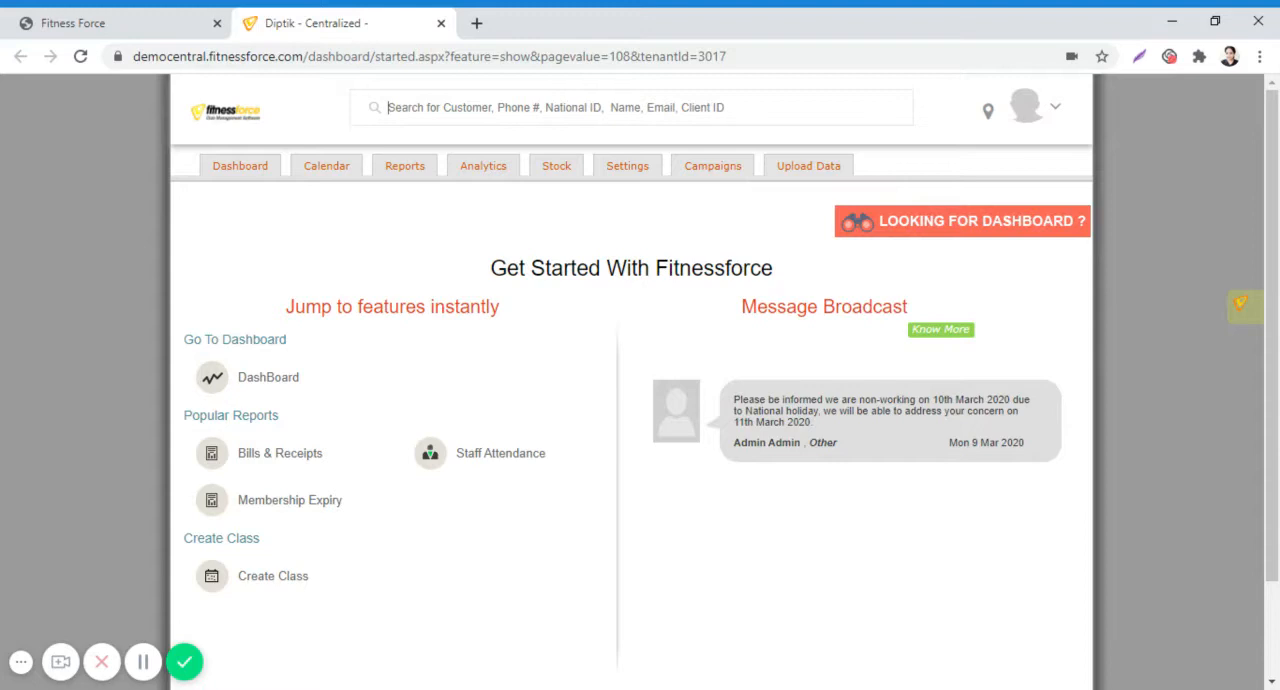
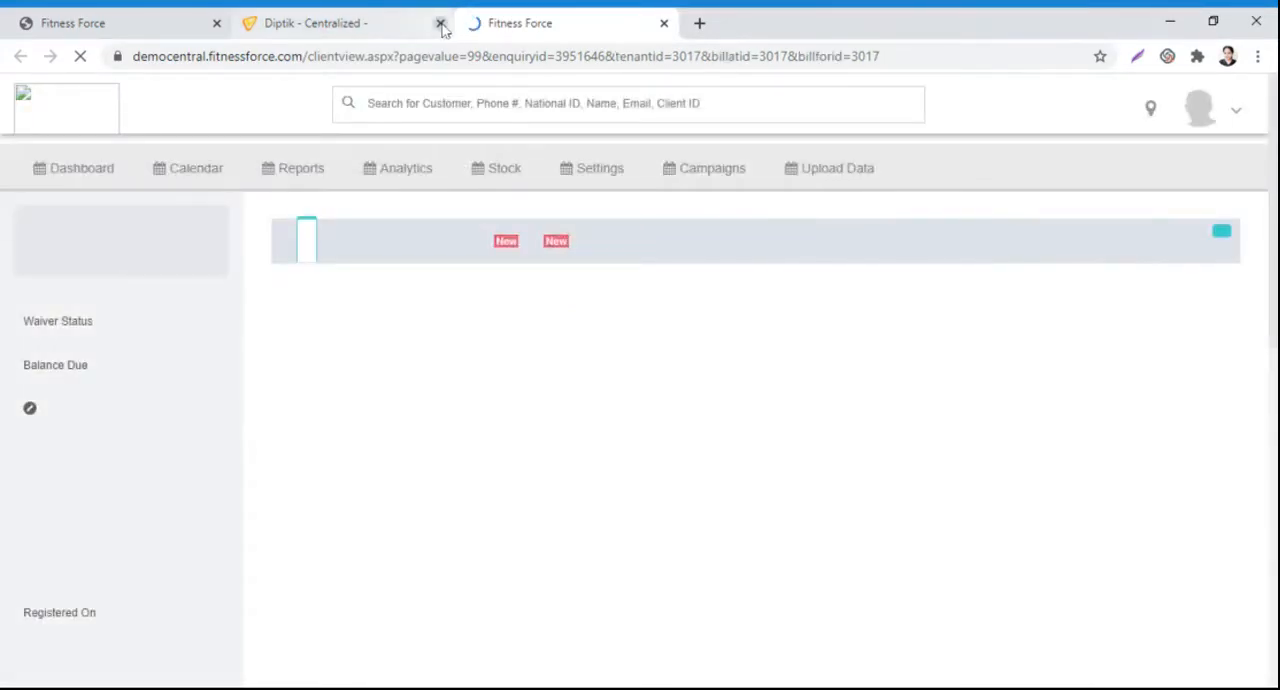
Close the Diptik - Centralized tab and open the profile's Upgrade section
click(440, 23)
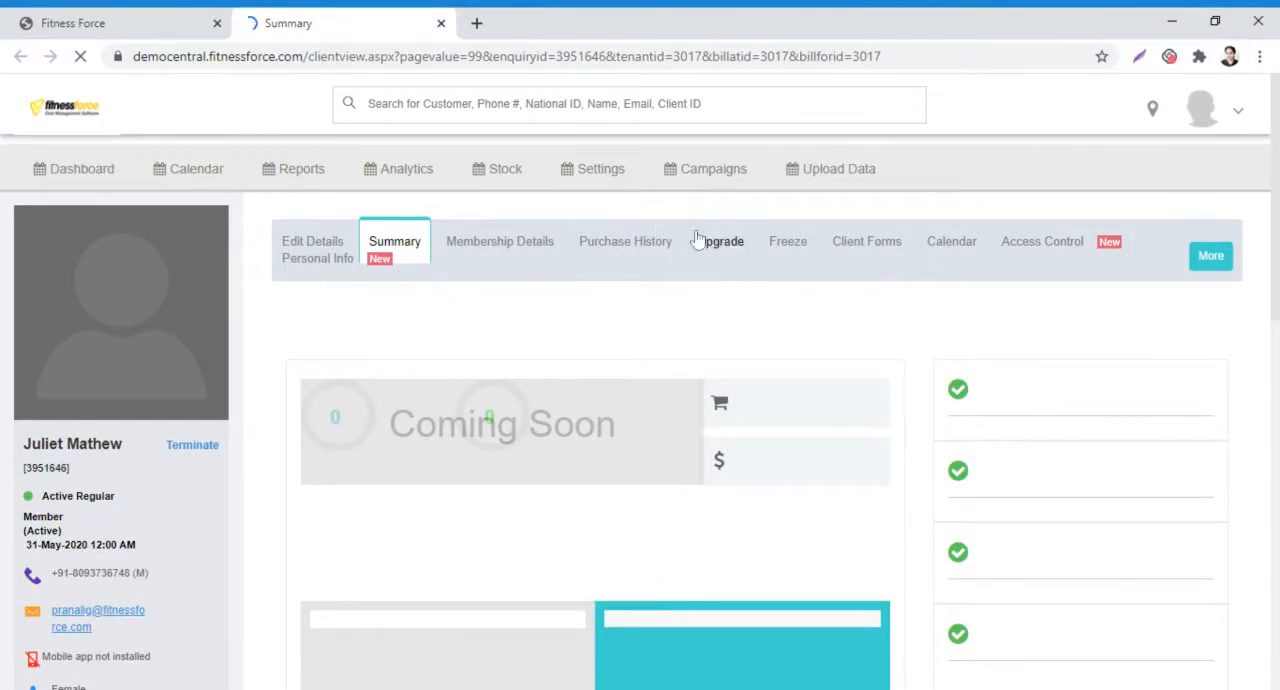
click(720, 241)
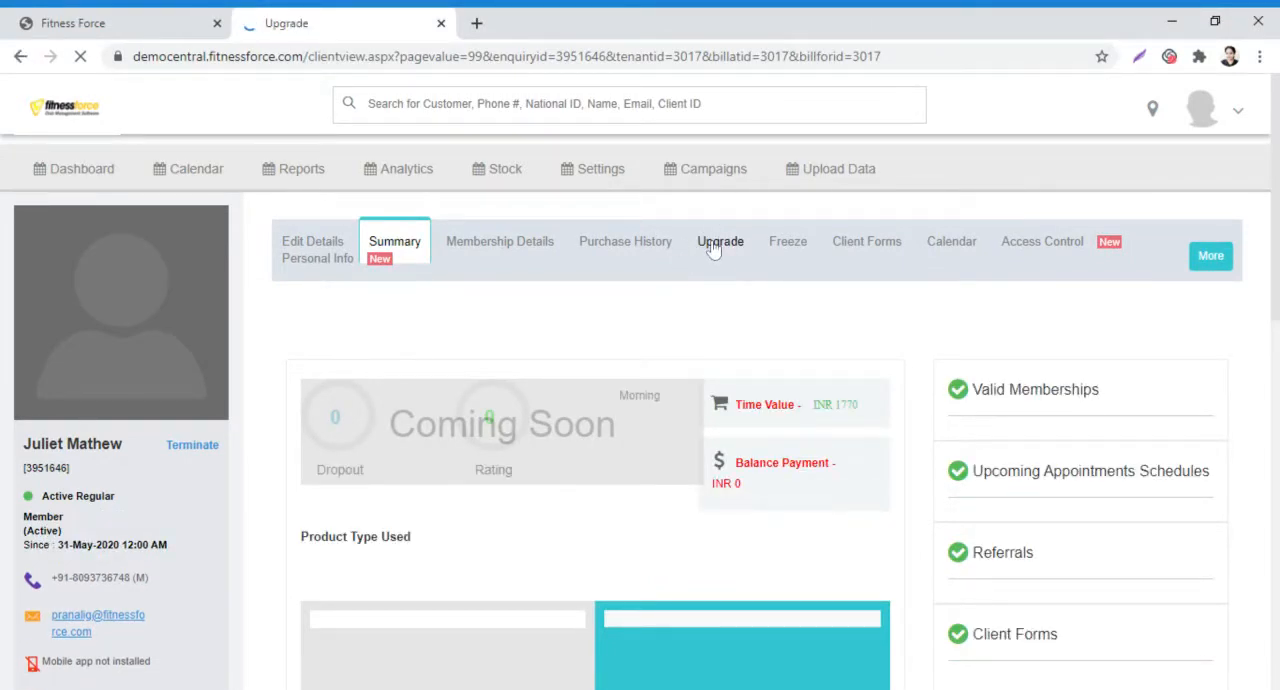
click(720, 241)
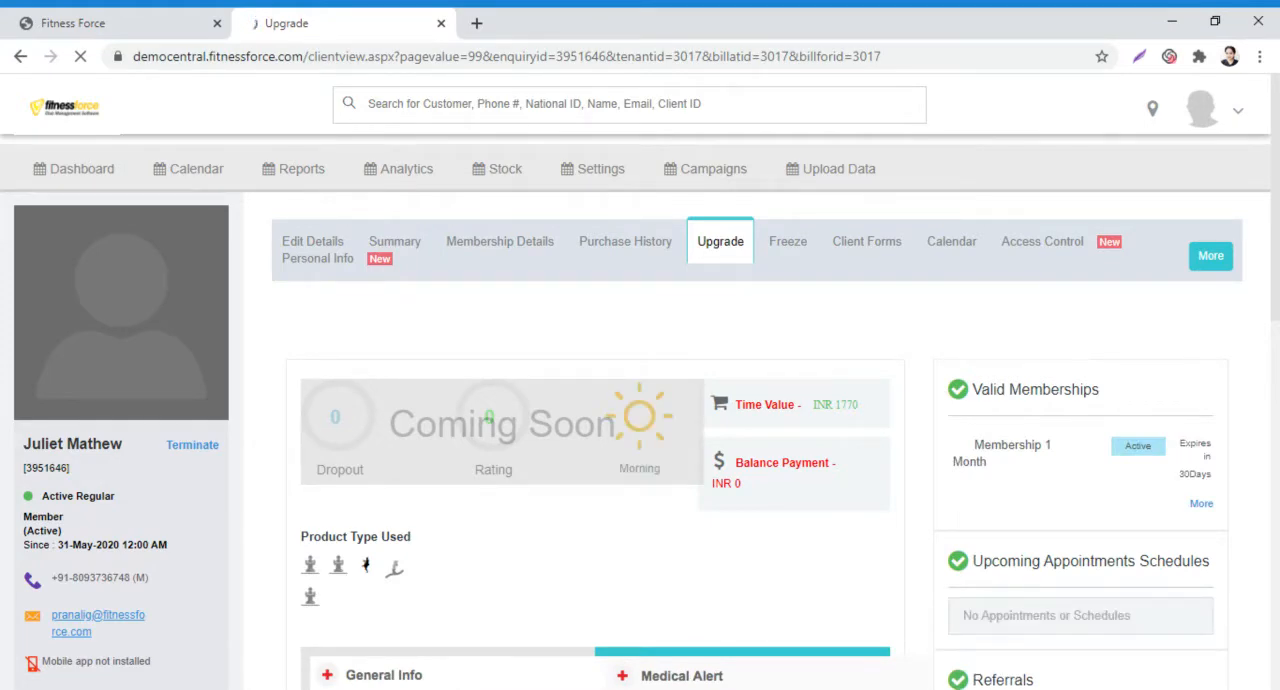
Load the Upgrade form and expand Products under Upgrade From to show Membership 1 Month
click(719, 241)
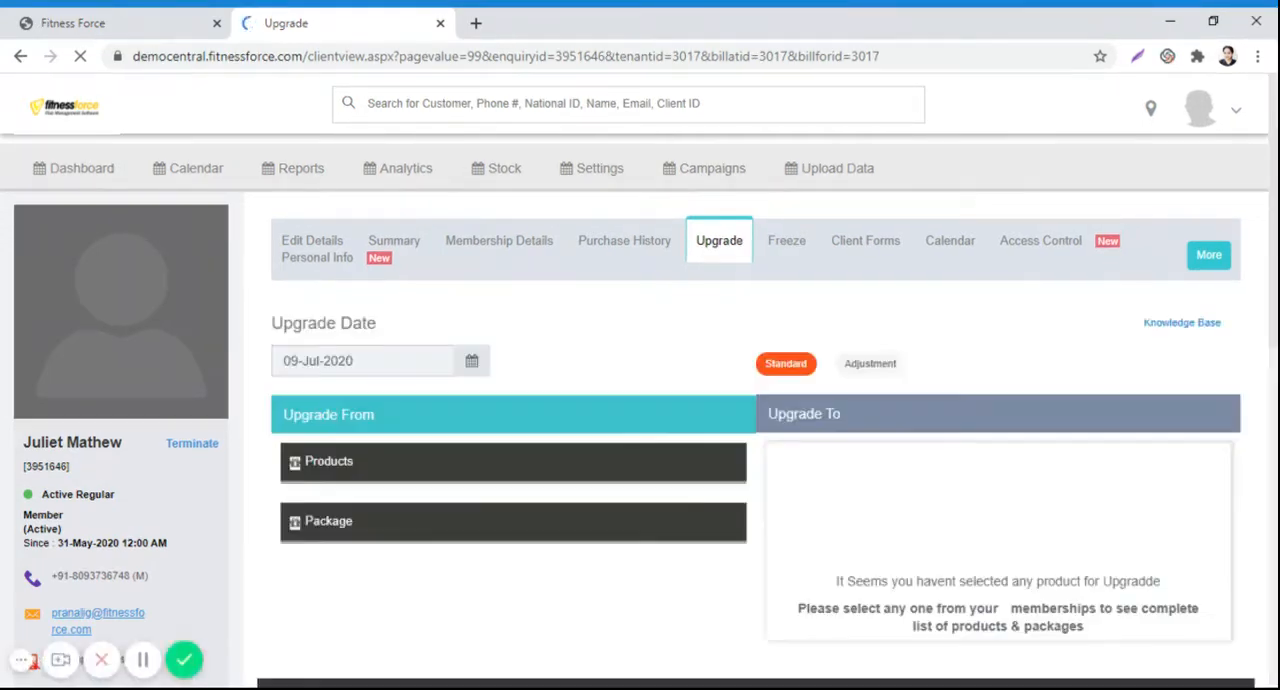
click(513, 461)
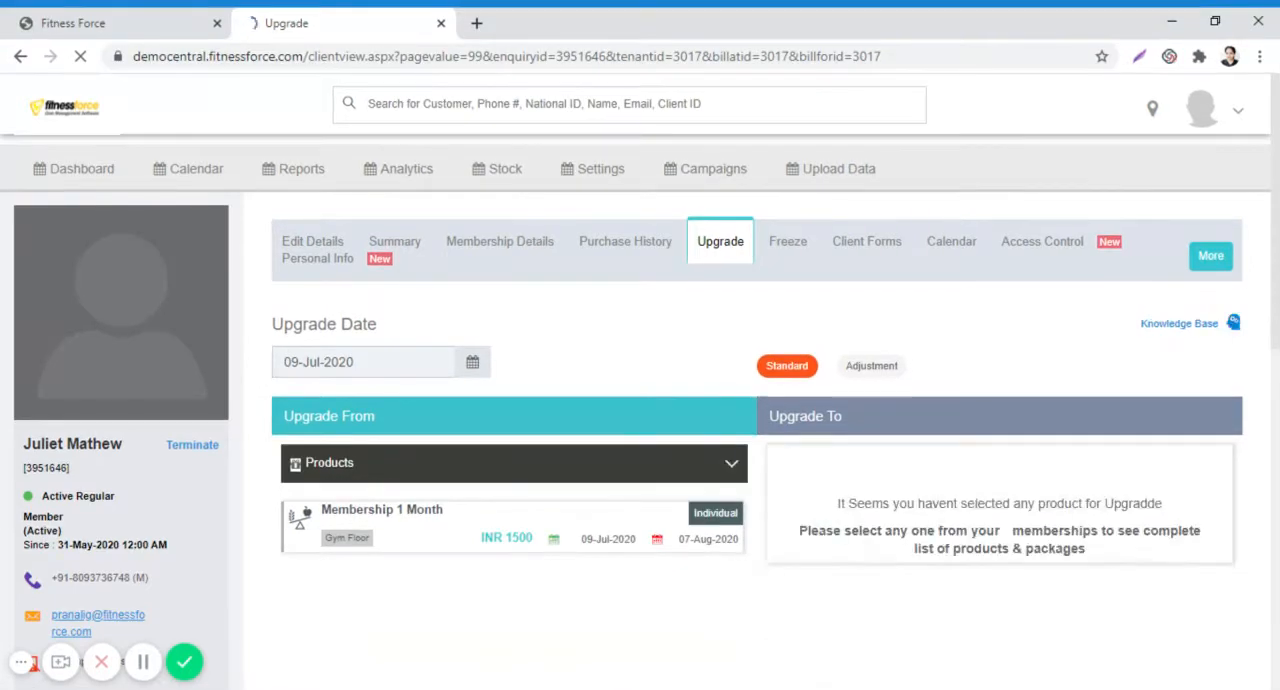
scroll(down, 3)
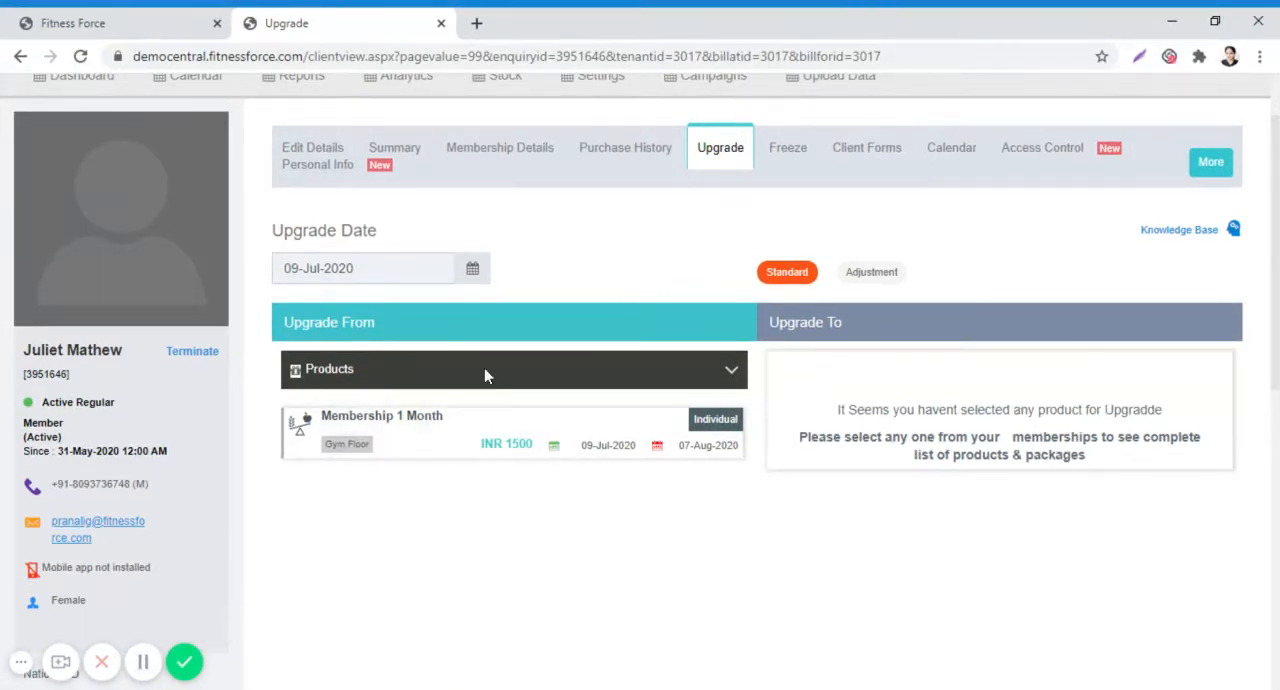
Set Membership 1 Month as the upgrade-from plan and browse the Gym Floor upgrade options
scroll(down, 3)
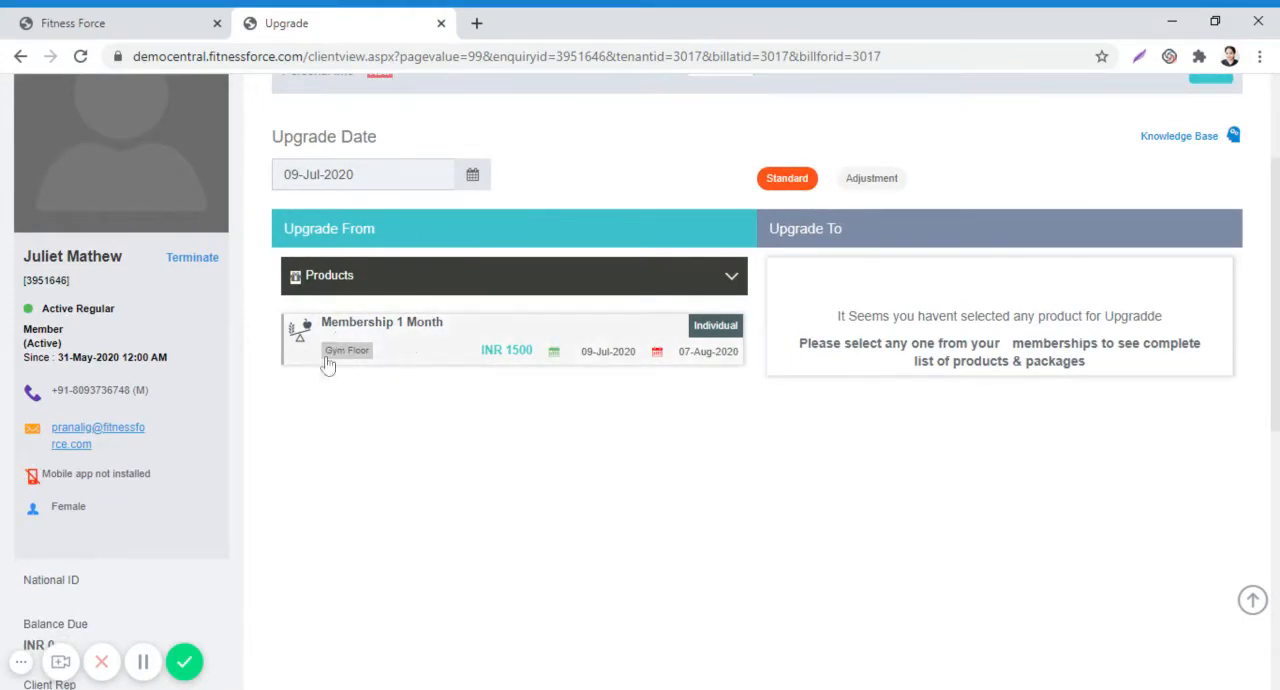
mouse_move(473, 344)
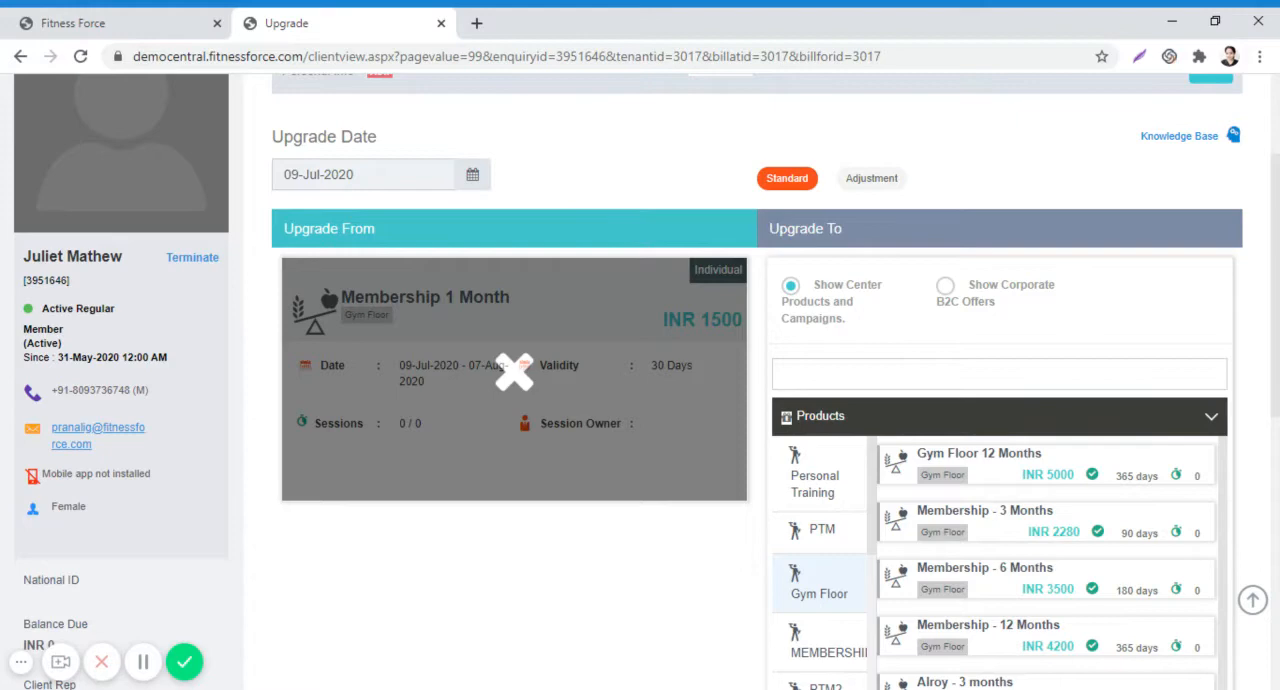
mouse_move(476, 419)
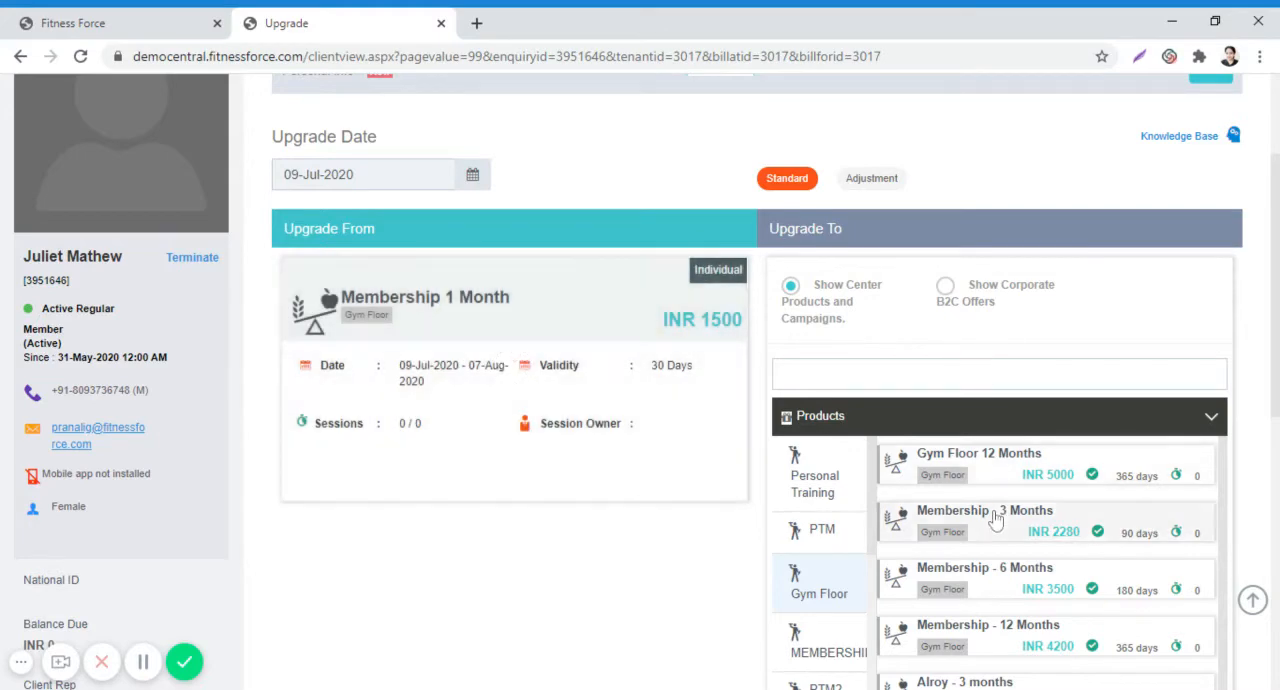
scroll(down, 3)
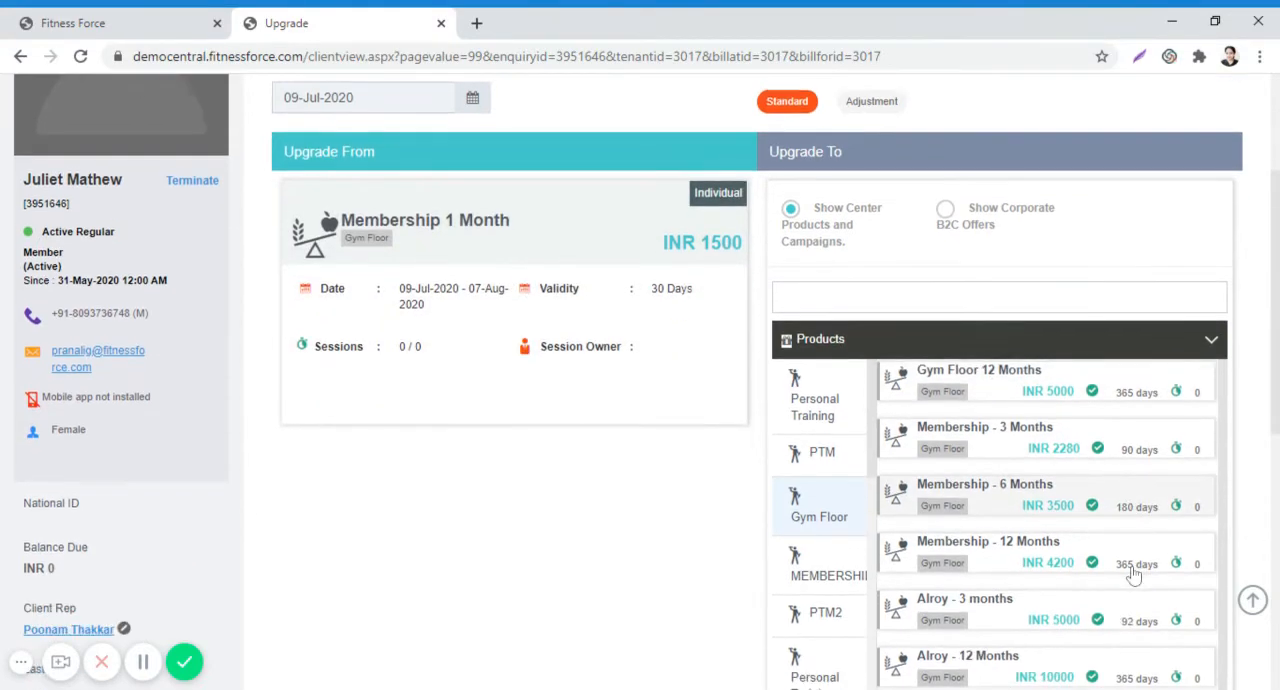
scroll(up, 3)
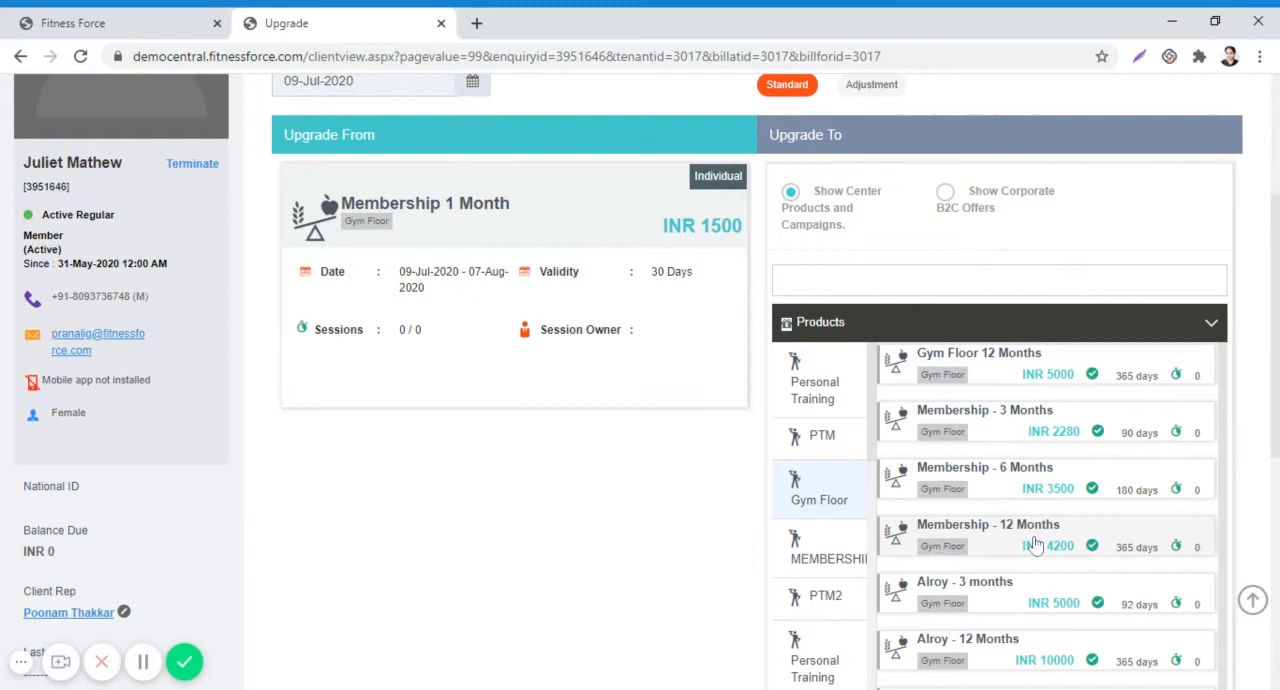
Choose Membership - 12 Months and review the INR 3186 summary down to Make Payment
click(988, 524)
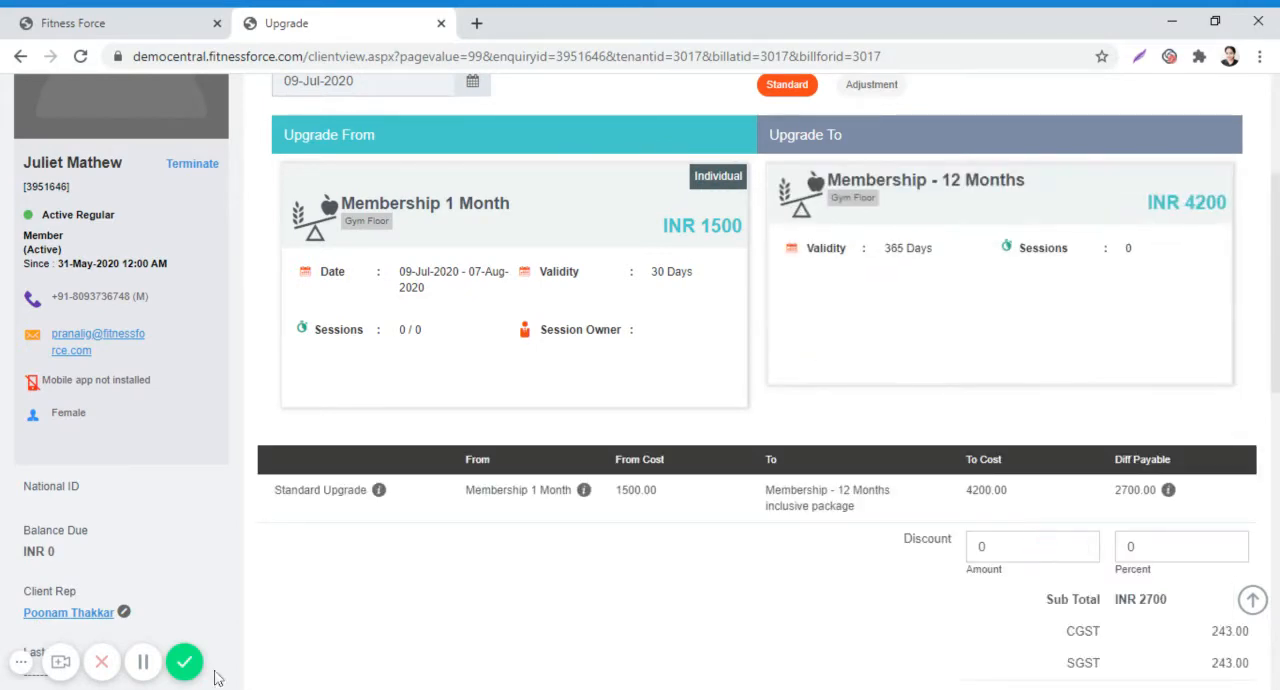
mouse_move(593, 504)
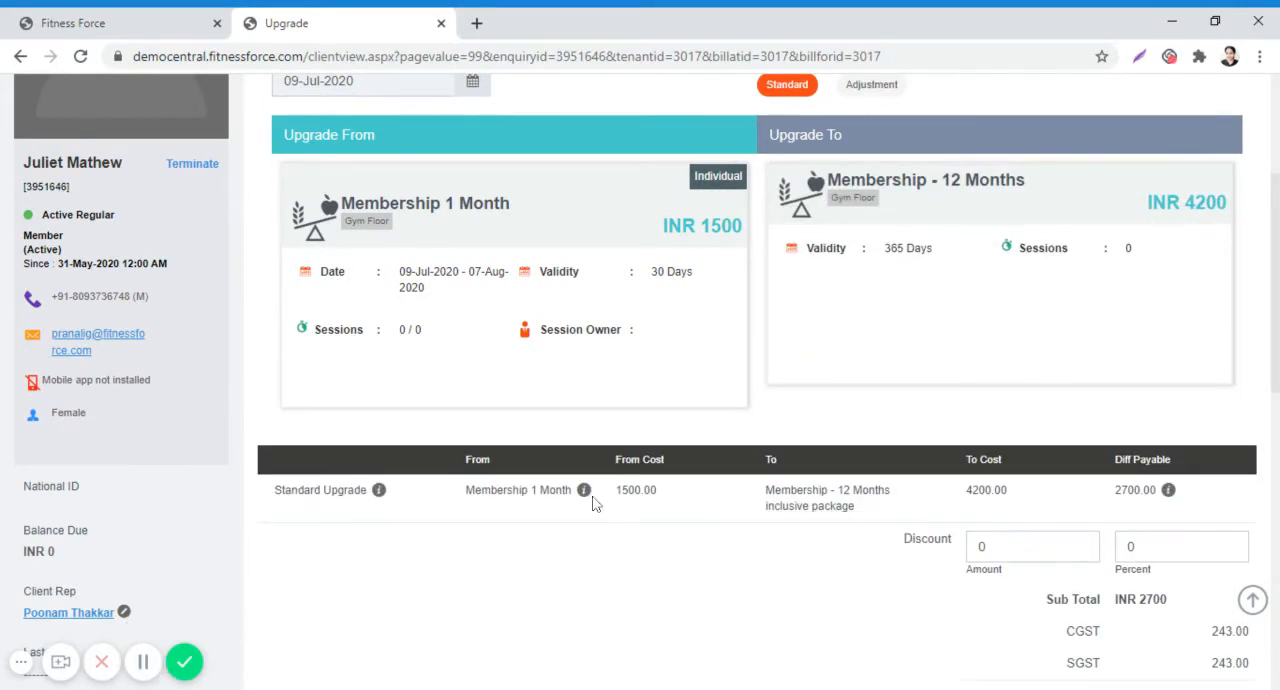
scroll(down, 3)
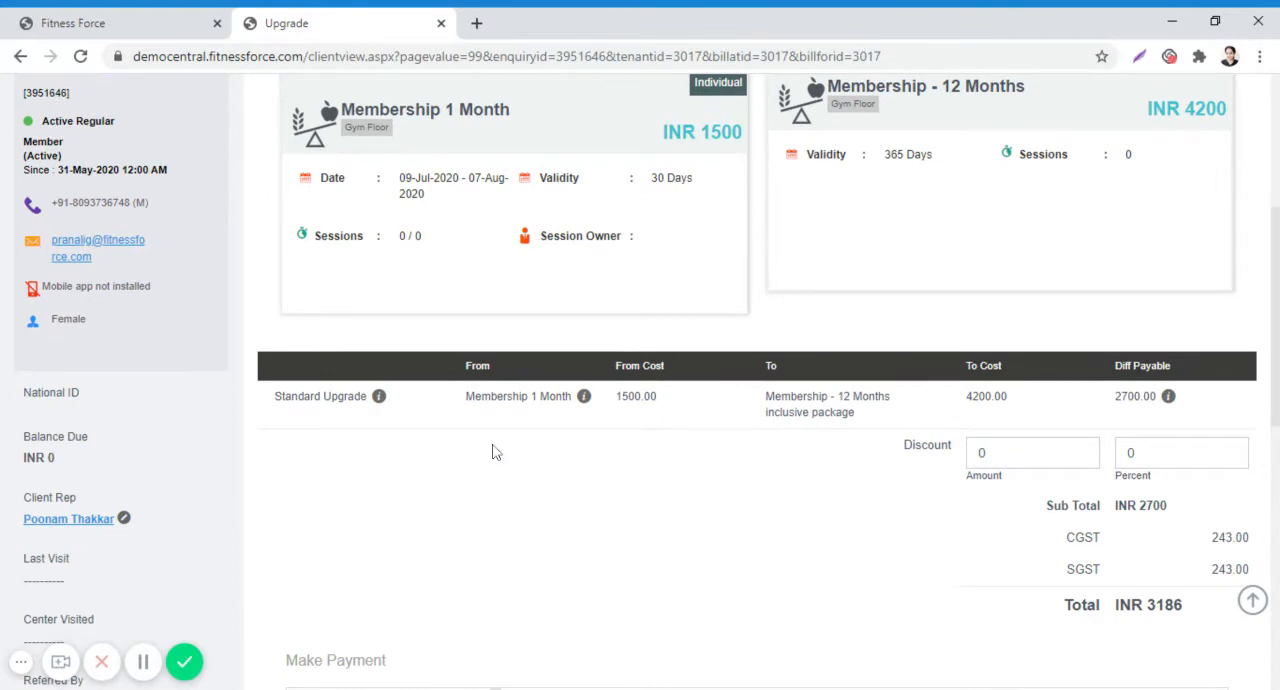
scroll(up, 3)
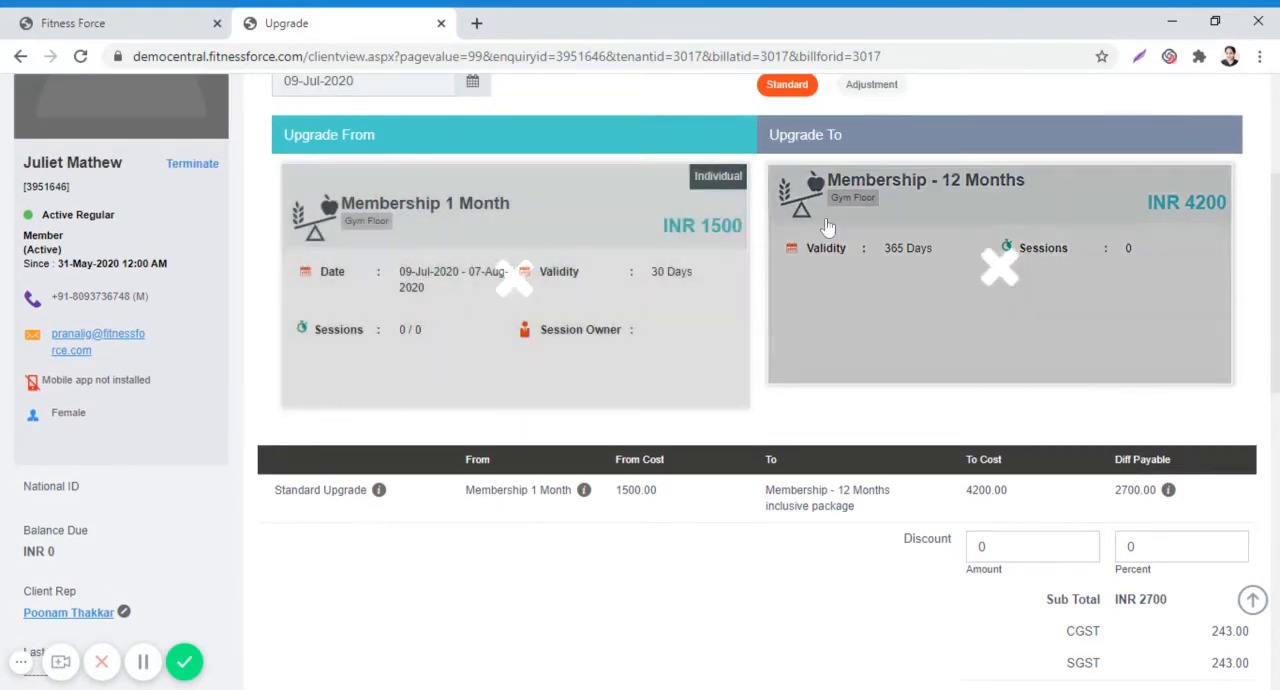
scroll(down, 3)
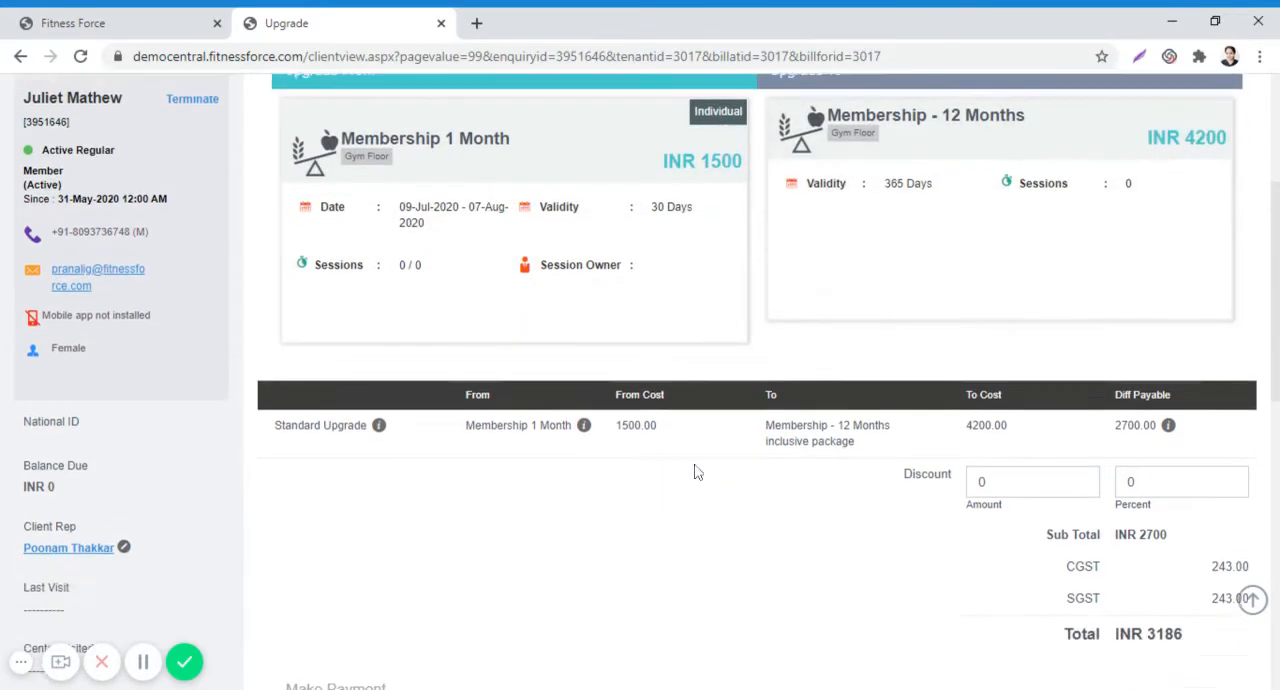
scroll(down, 3)
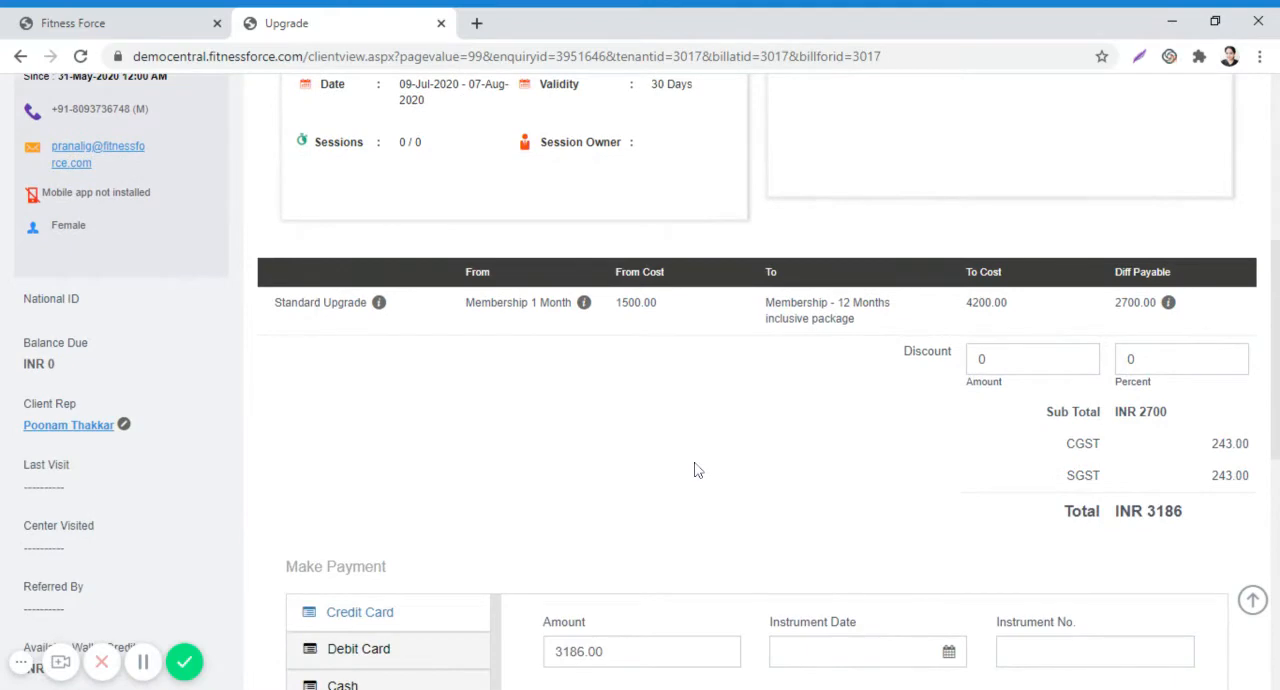
scroll(down, 3)
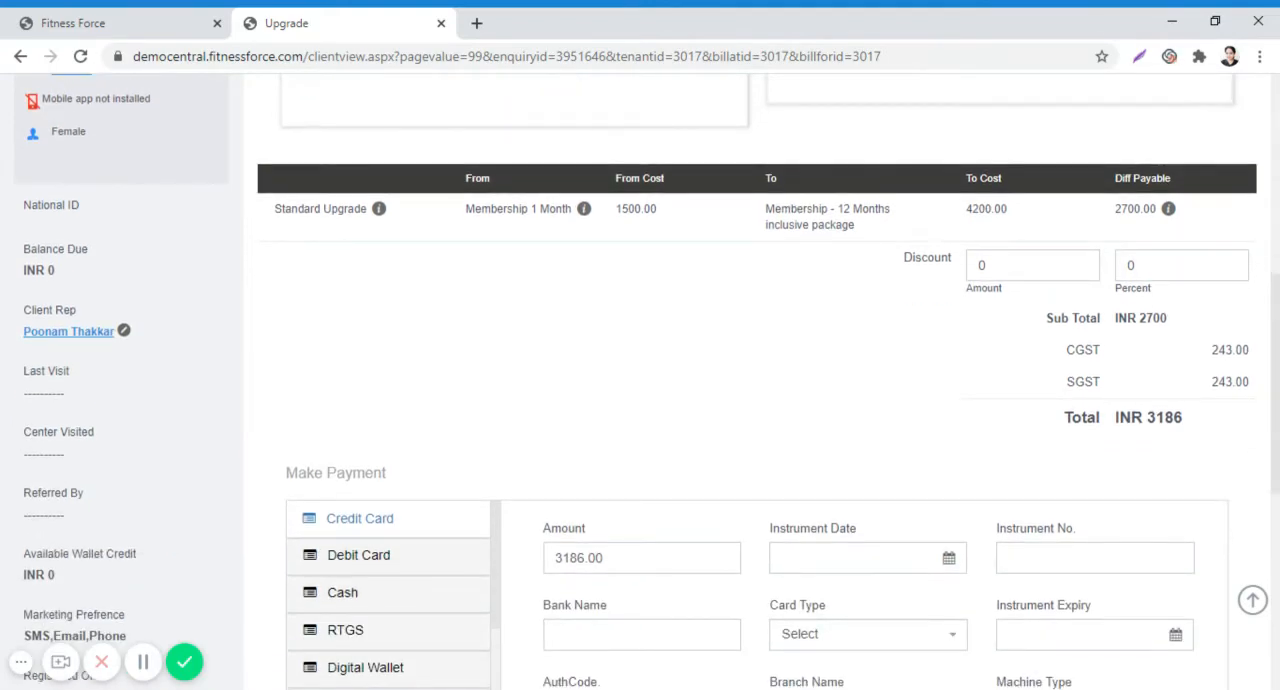
scroll(up, 3)
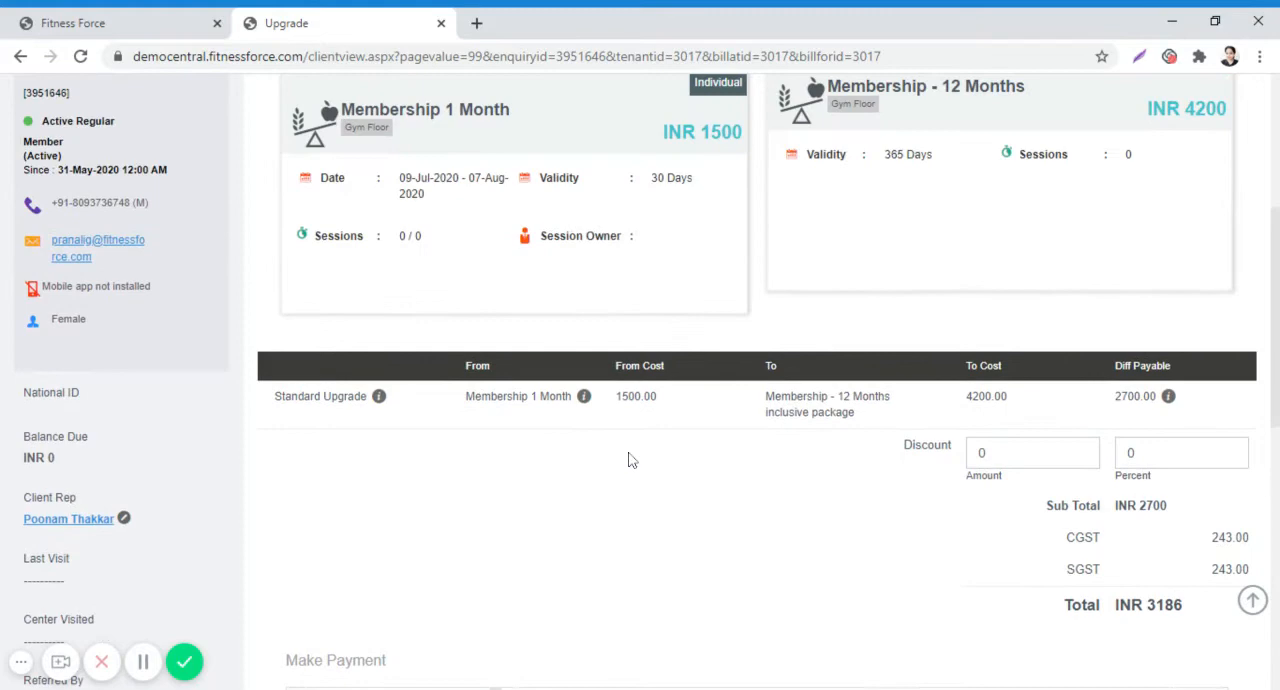
mouse_move(645, 428)
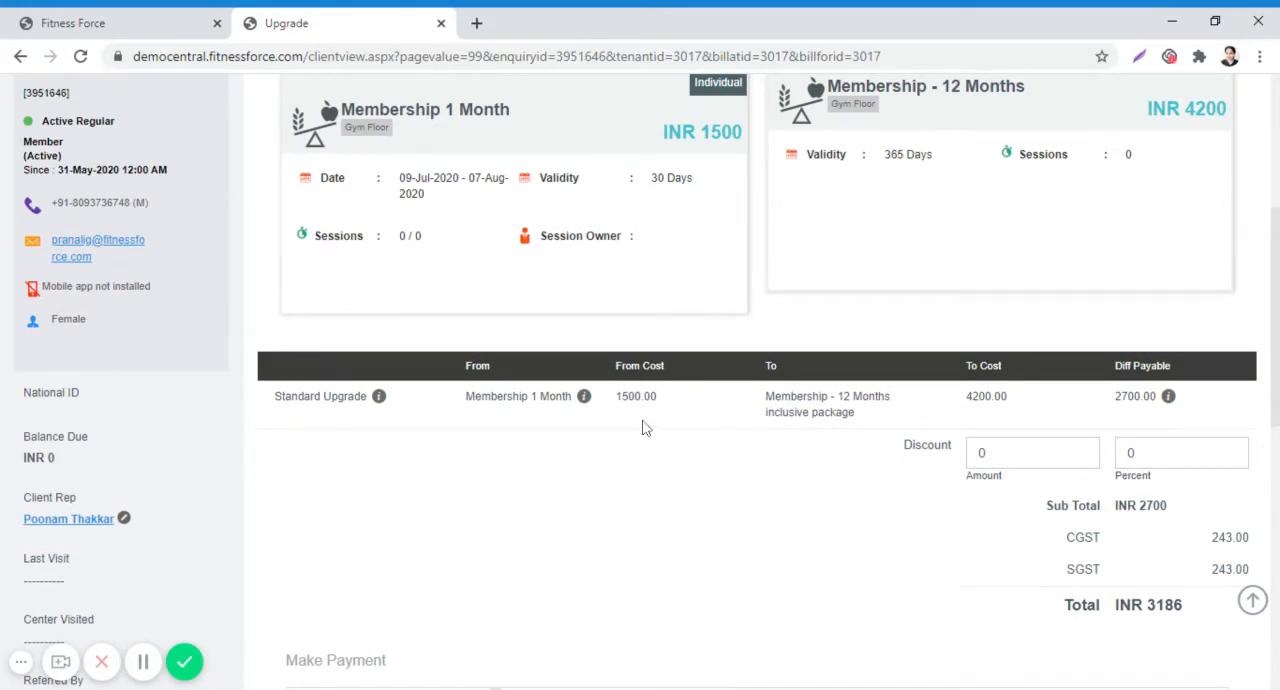
mouse_move(675, 425)
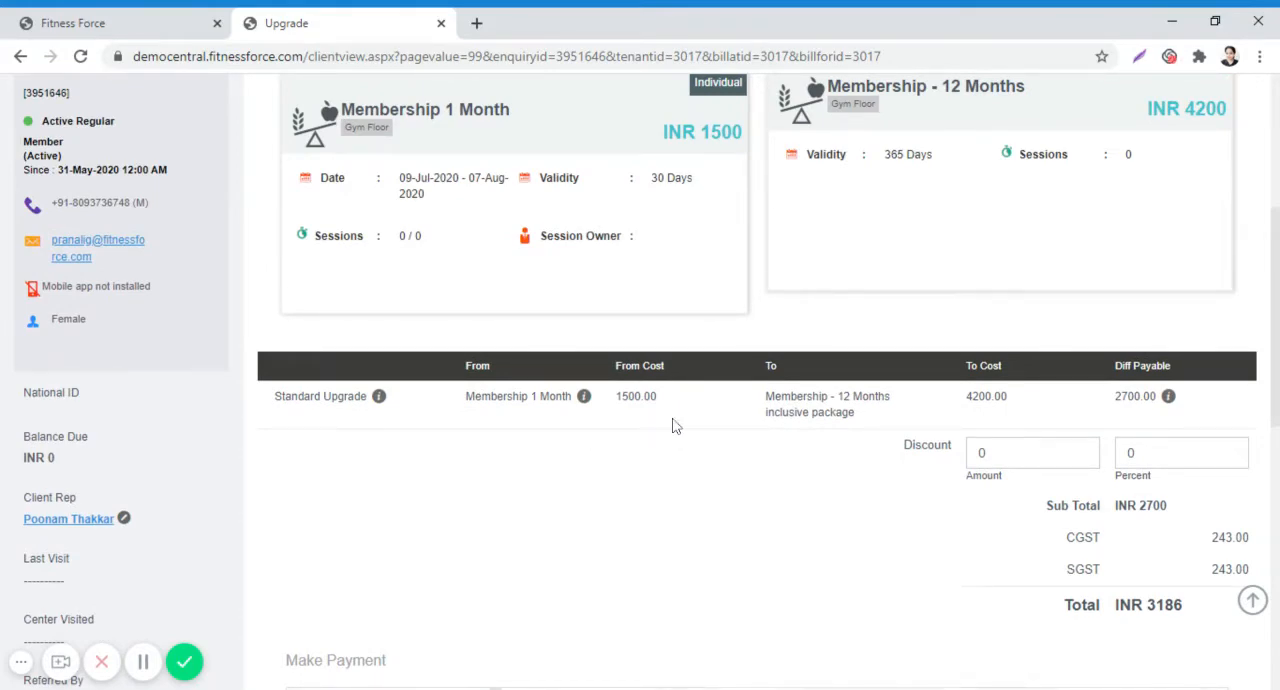
scroll(down, 3)
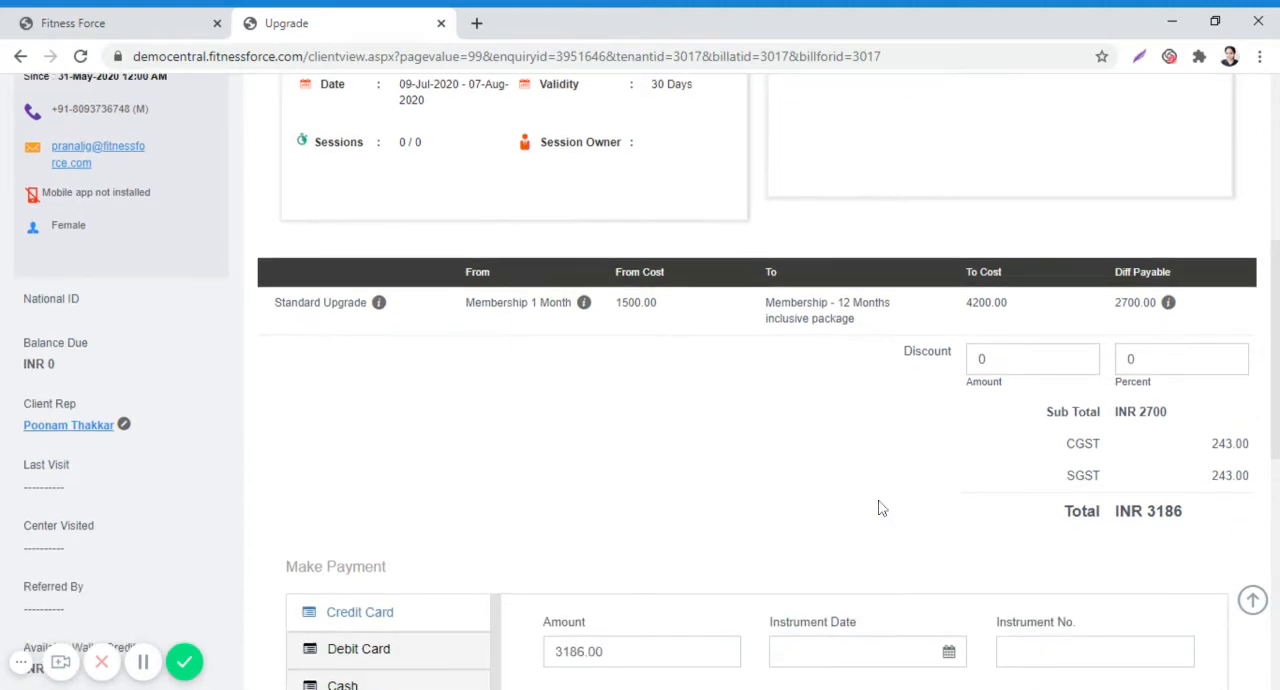
scroll(down, 3)
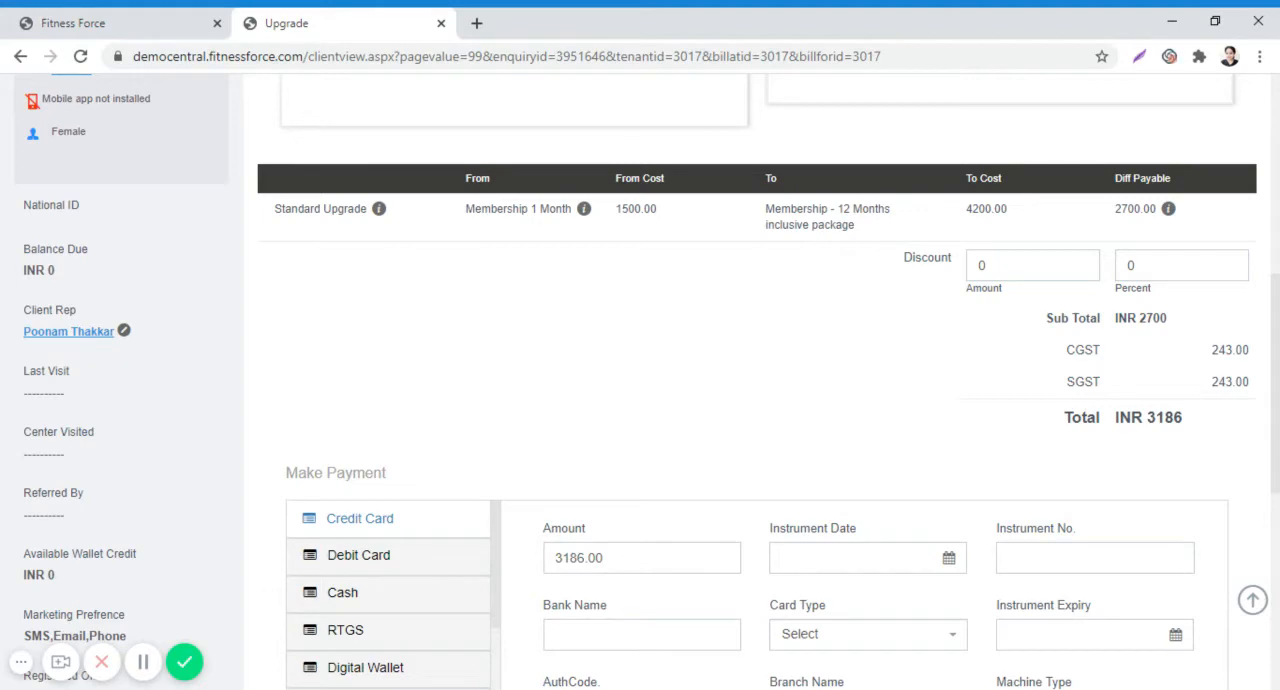
mouse_move(1184, 617)
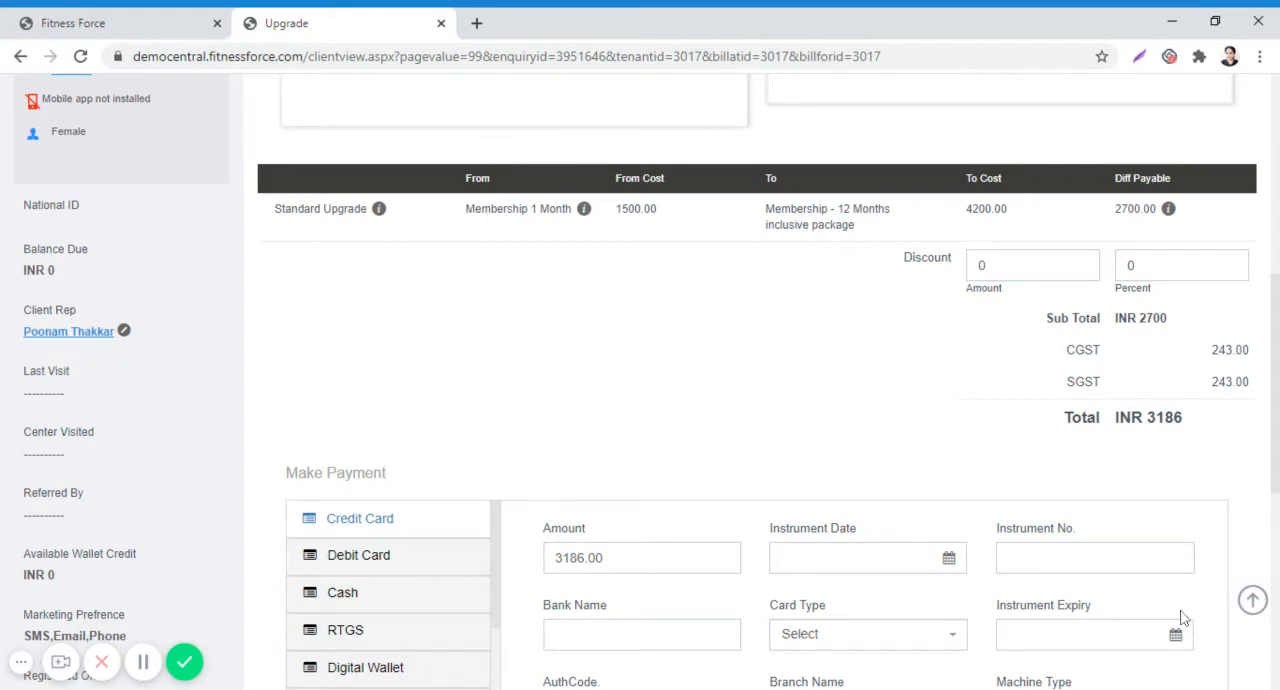
mouse_move(893, 482)
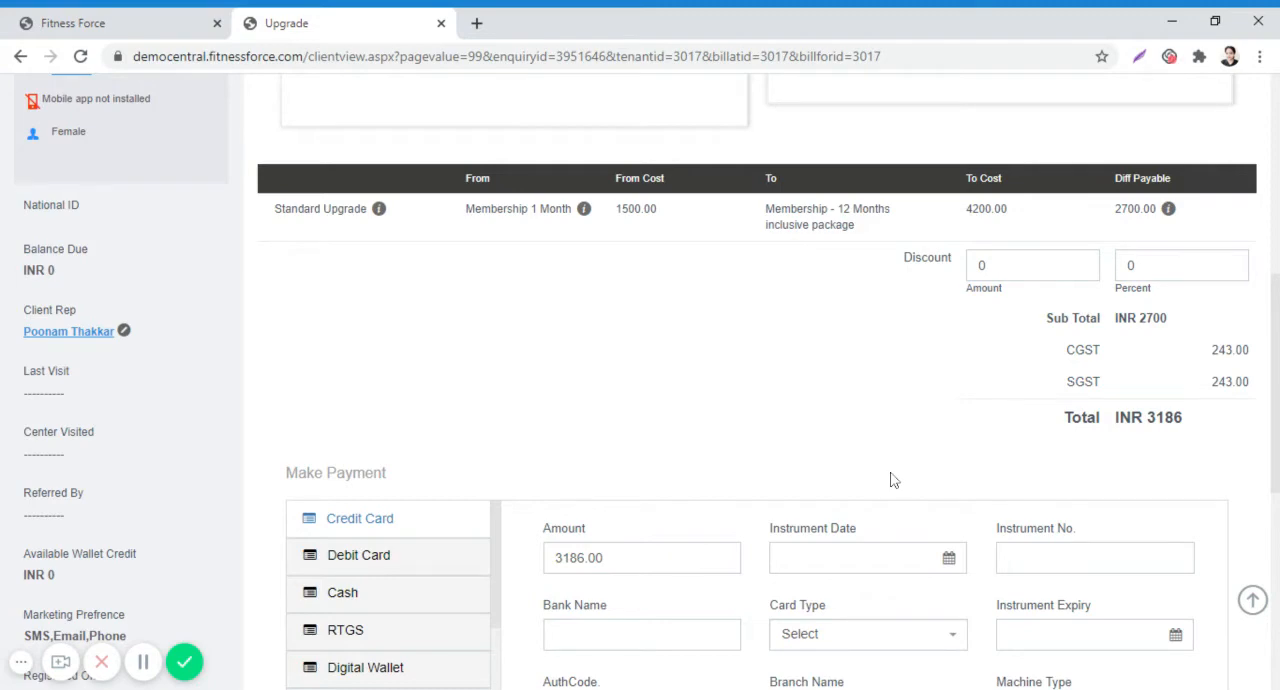
mouse_move(951, 440)
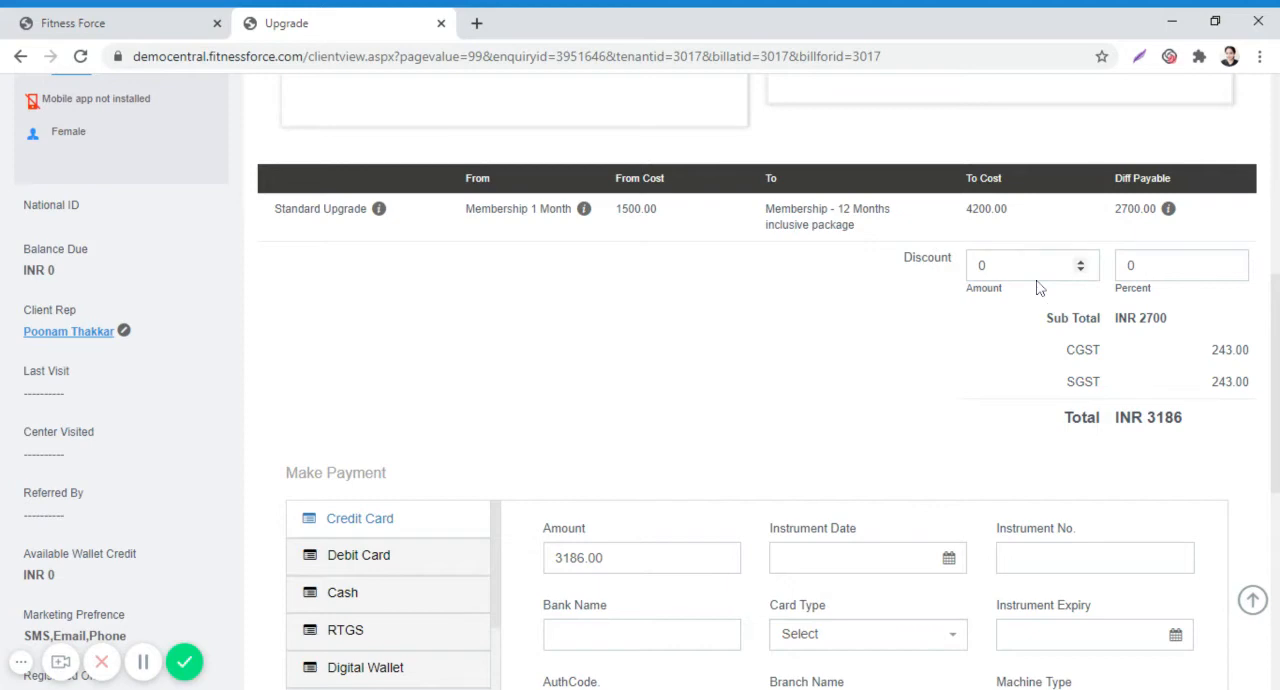
mouse_move(1043, 290)
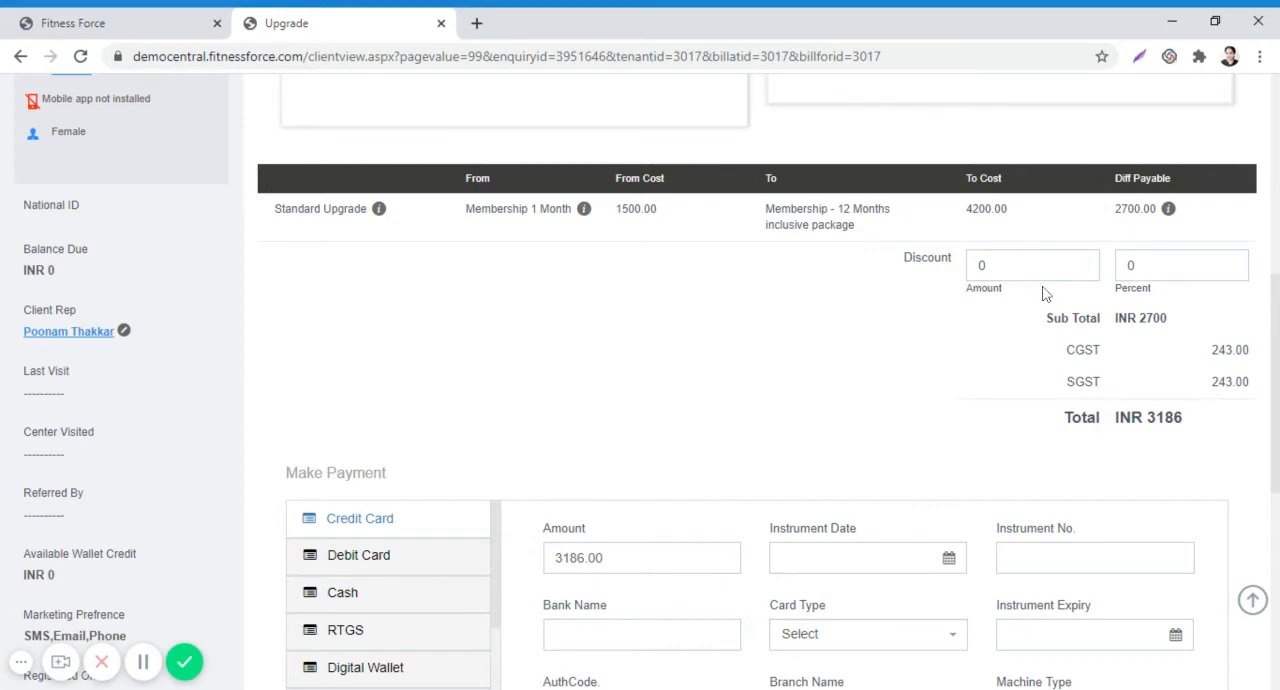
scroll(down, 3)
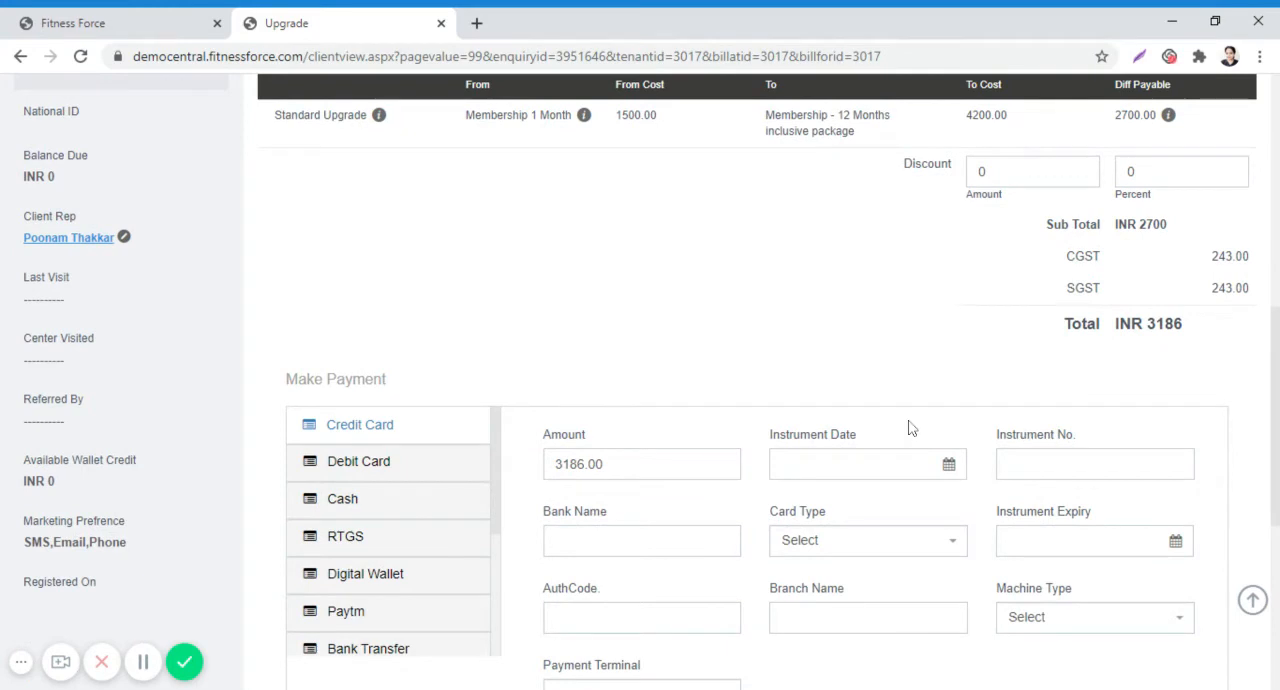
scroll(down, 3)
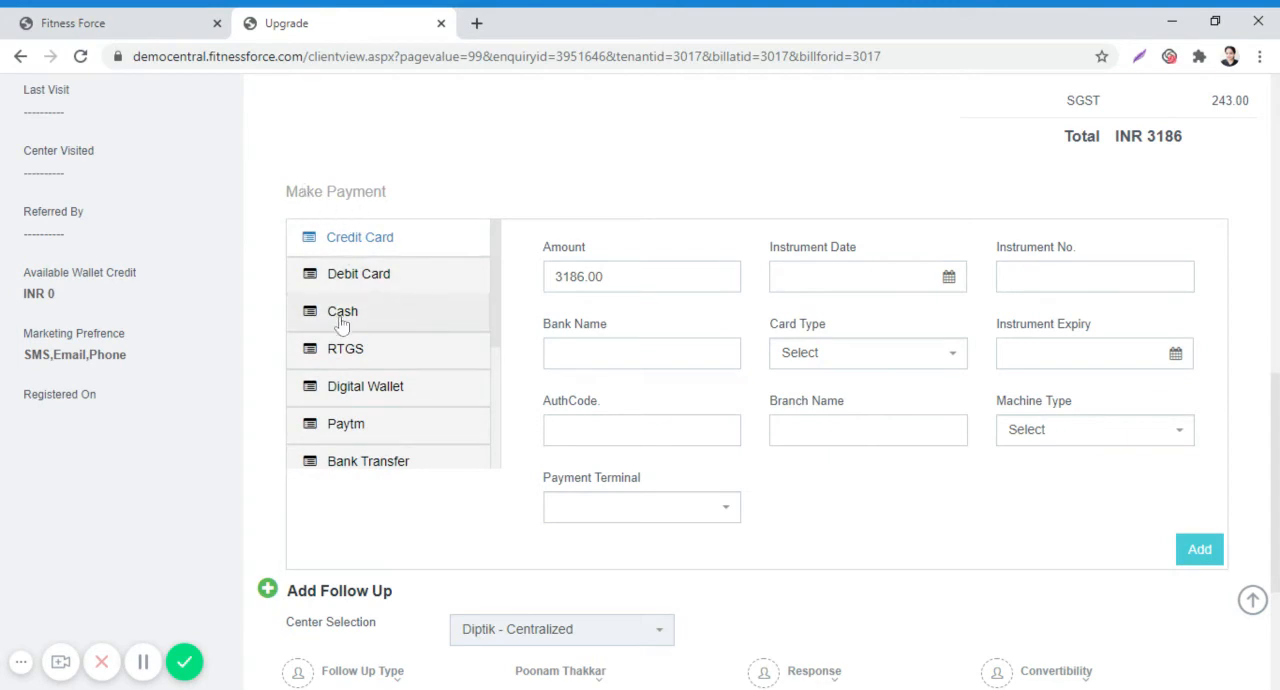
Add a cash payment of INR 2000, leaving INR 1186 remaining
click(341, 311)
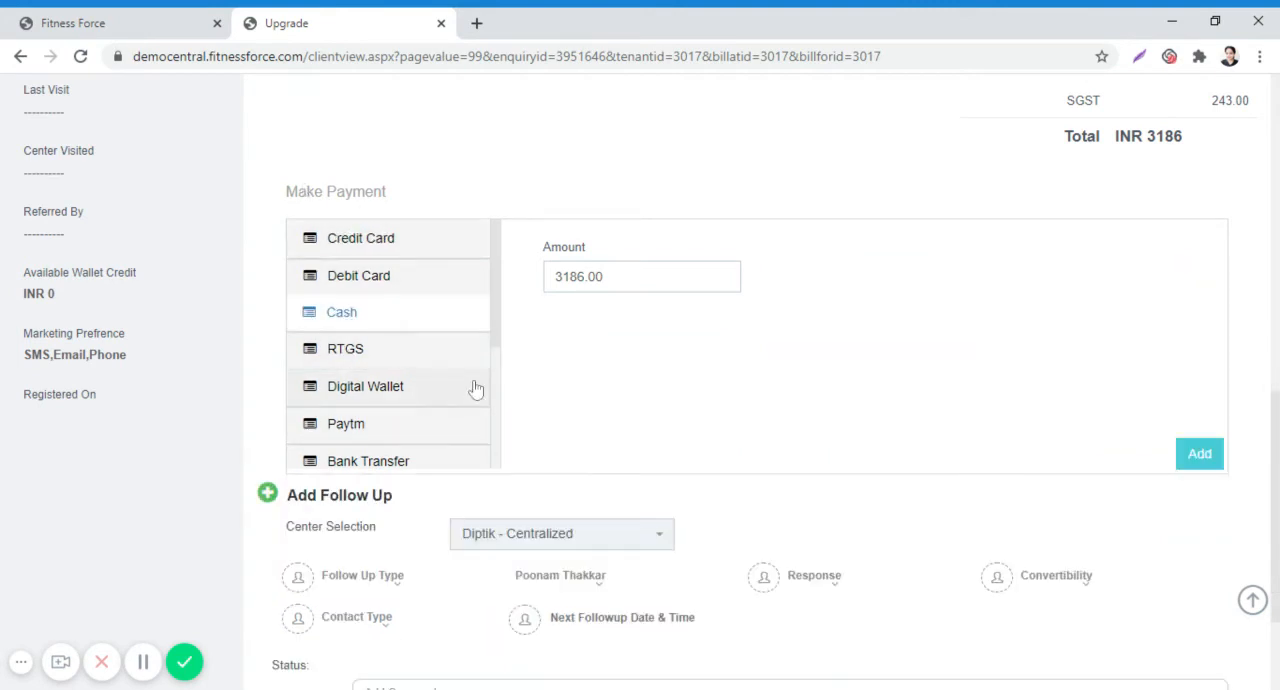
scroll(up, 3)
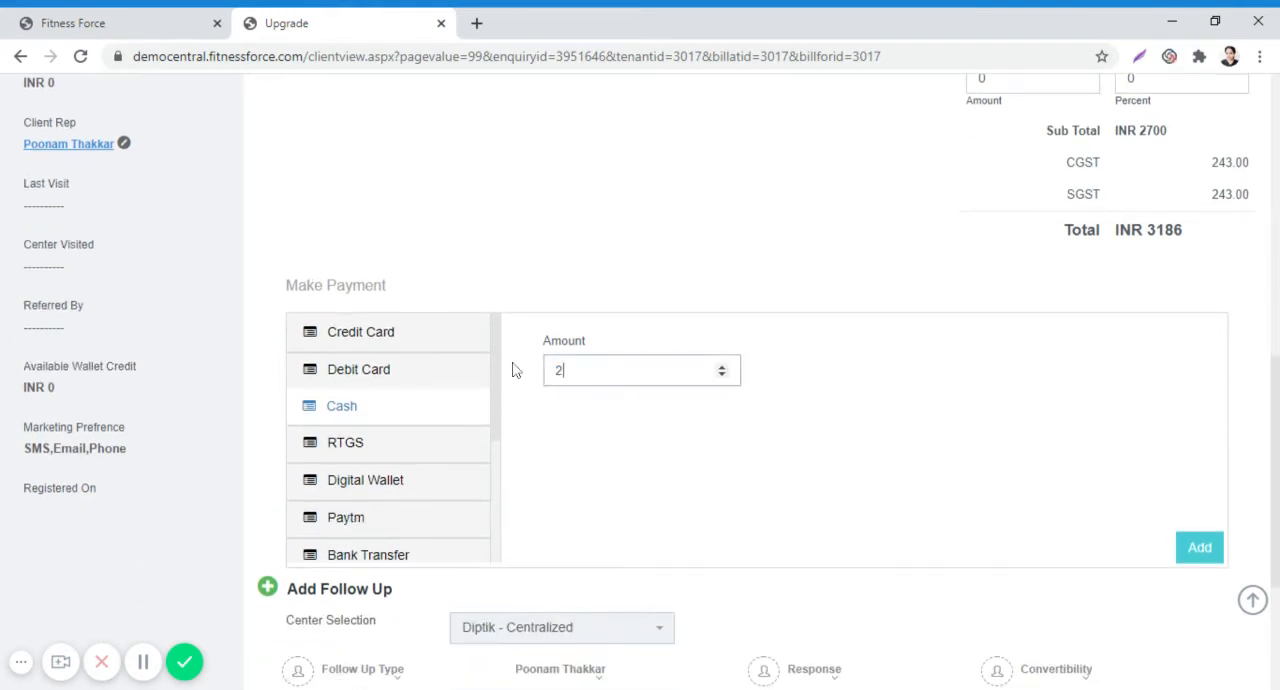
text(000)
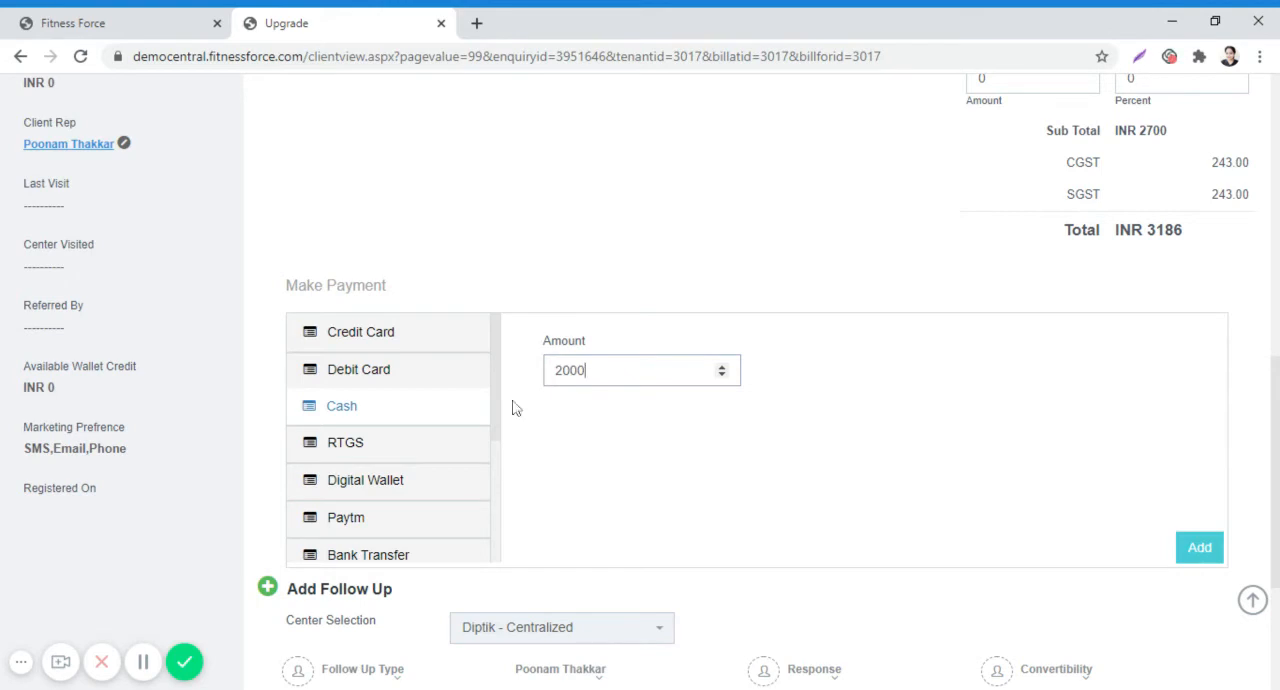
scroll(down, 3)
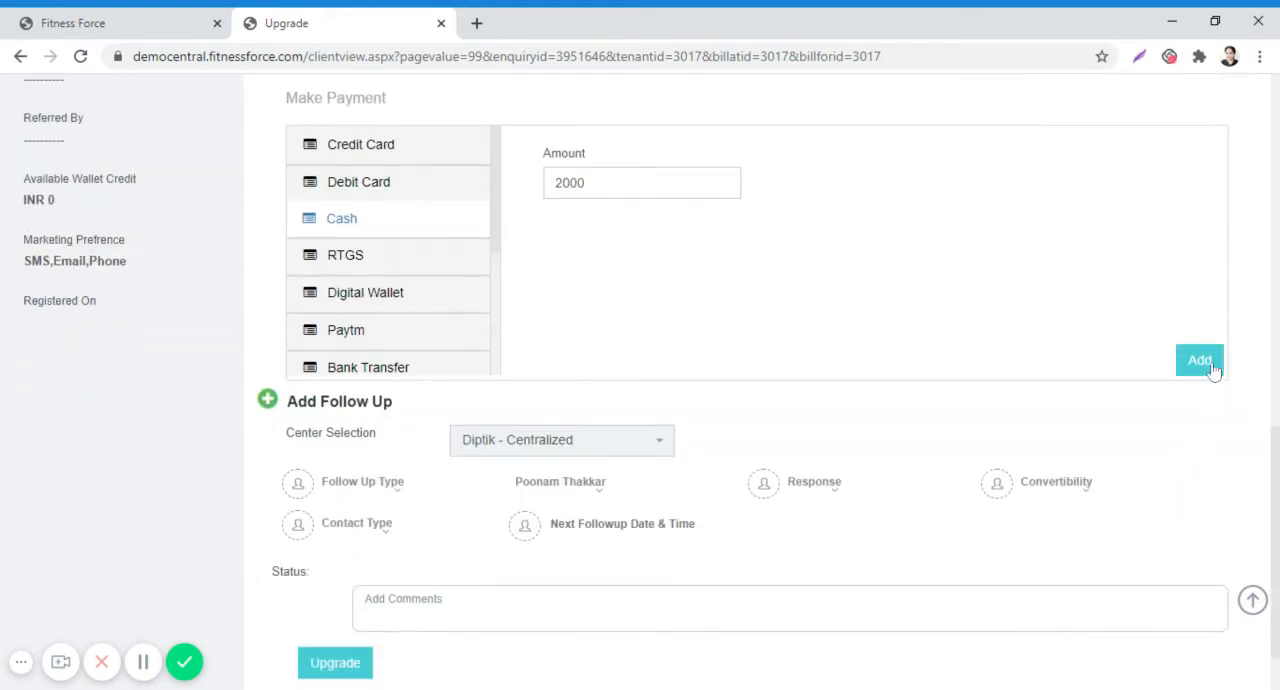
click(1199, 360)
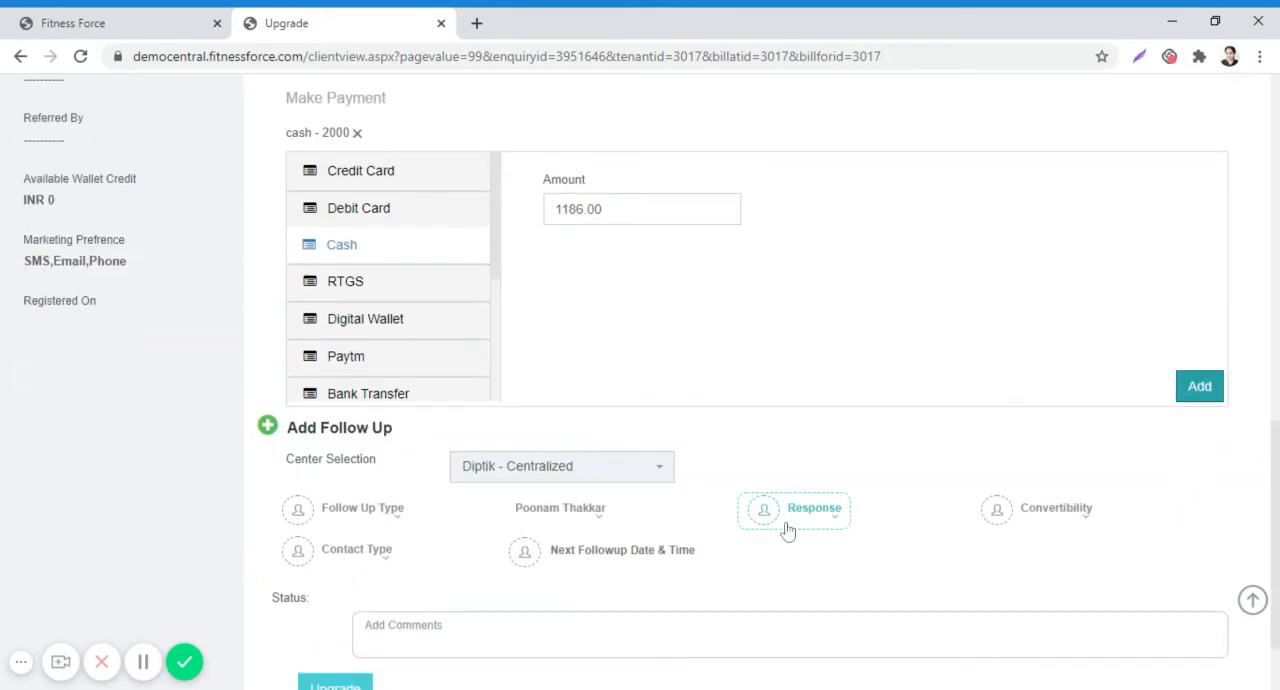
scroll(down, 3)
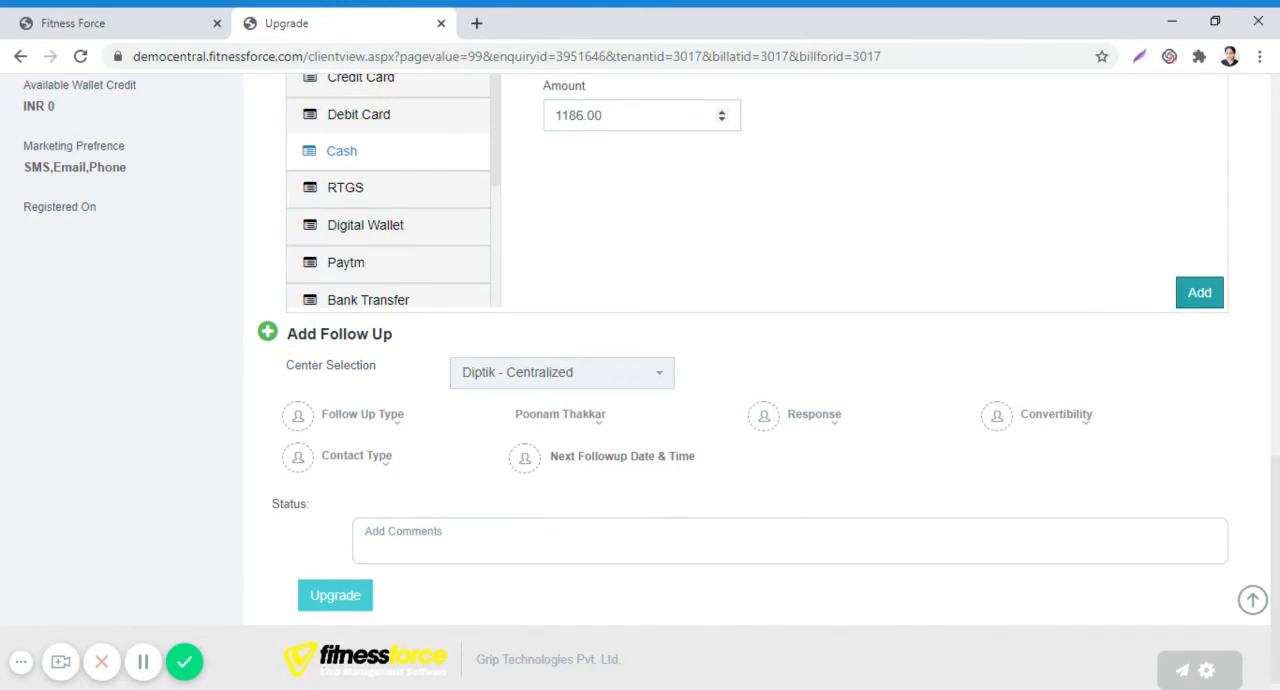
Set the follow-up to Balance type, Follow Up Again, Hot convertibility, Phone contact
double_click(316, 333)
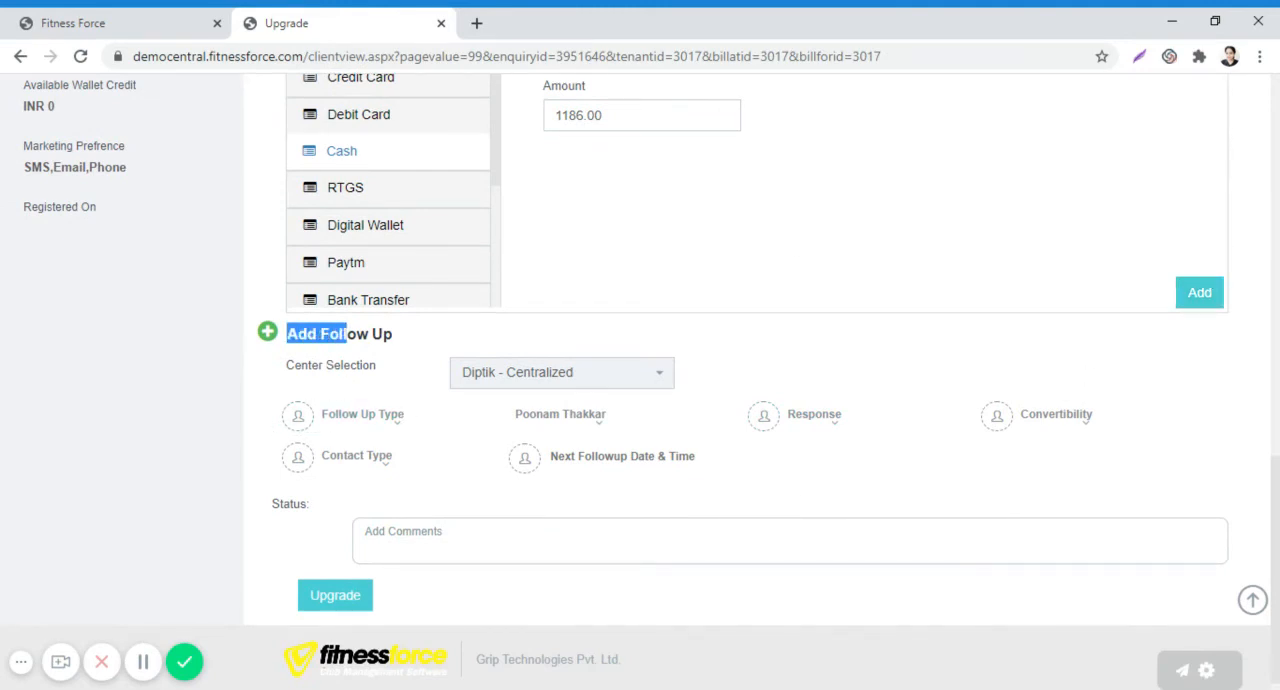
click(362, 414)
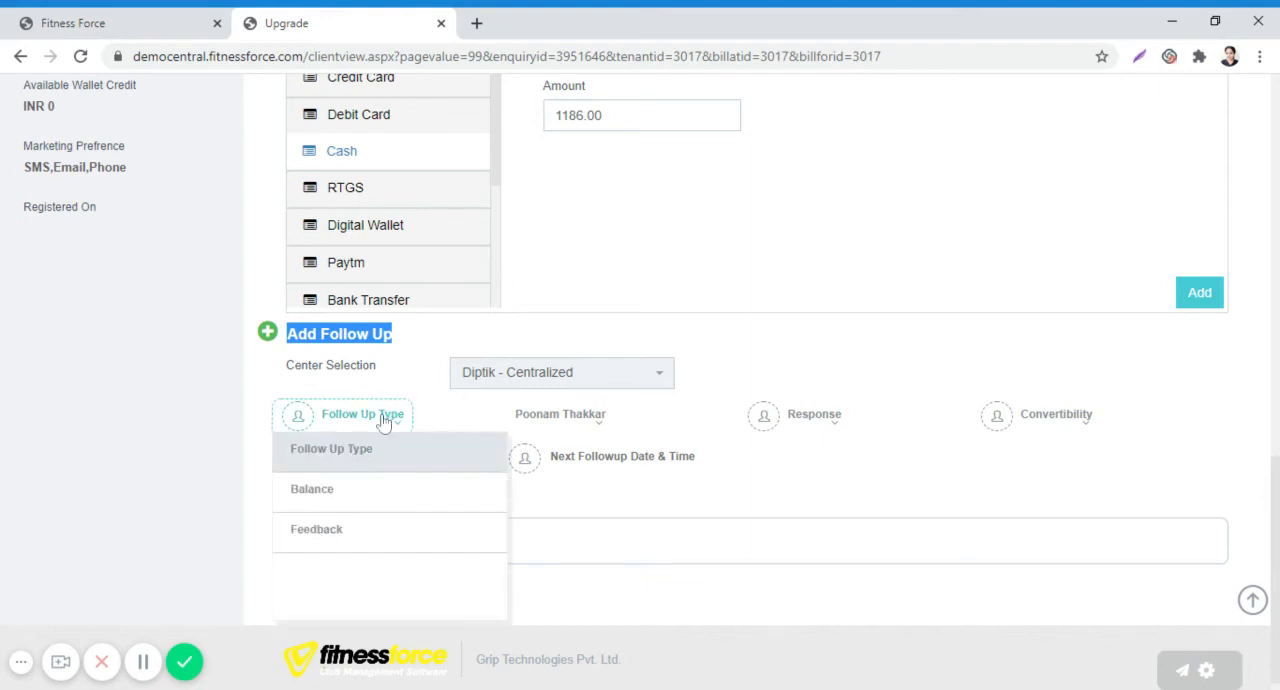
mouse_move(328, 505)
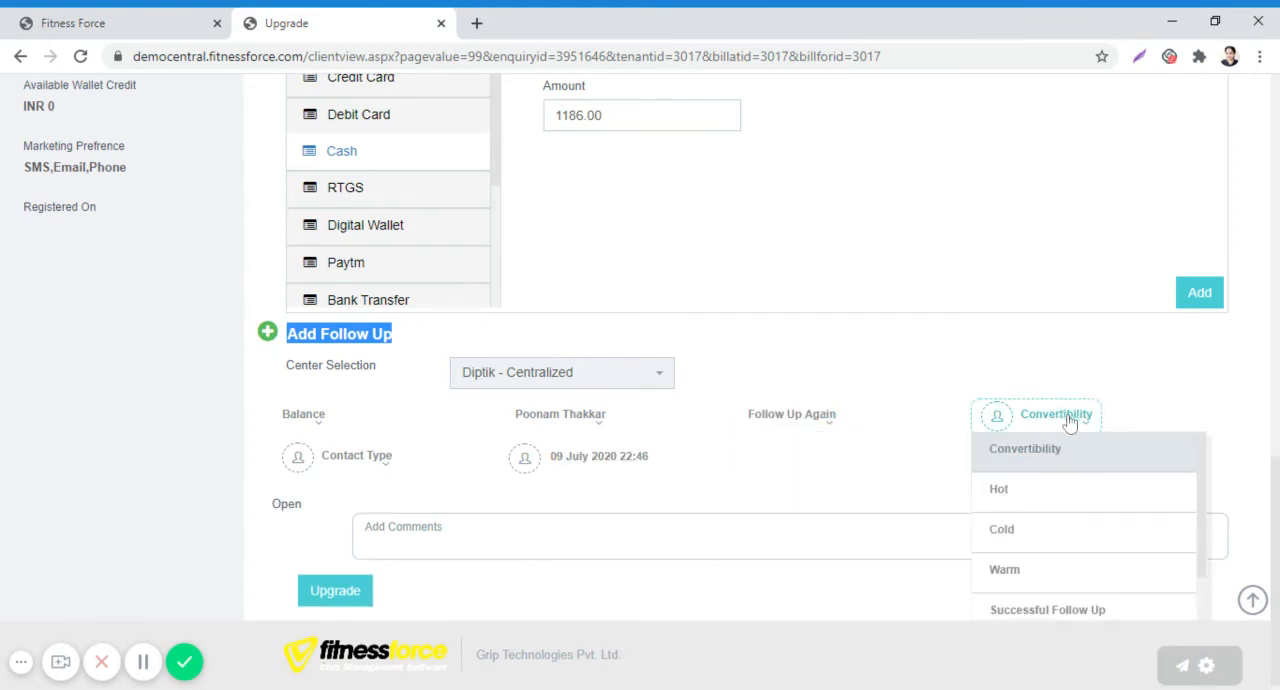
click(998, 489)
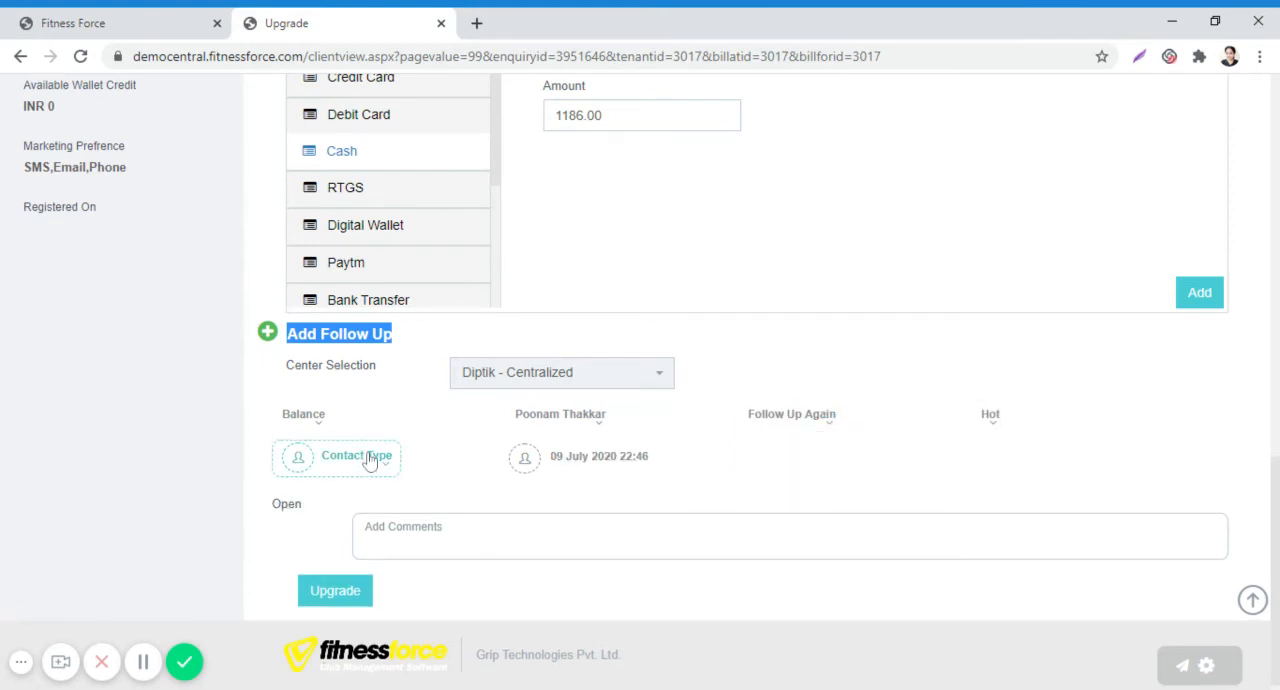
click(336, 456)
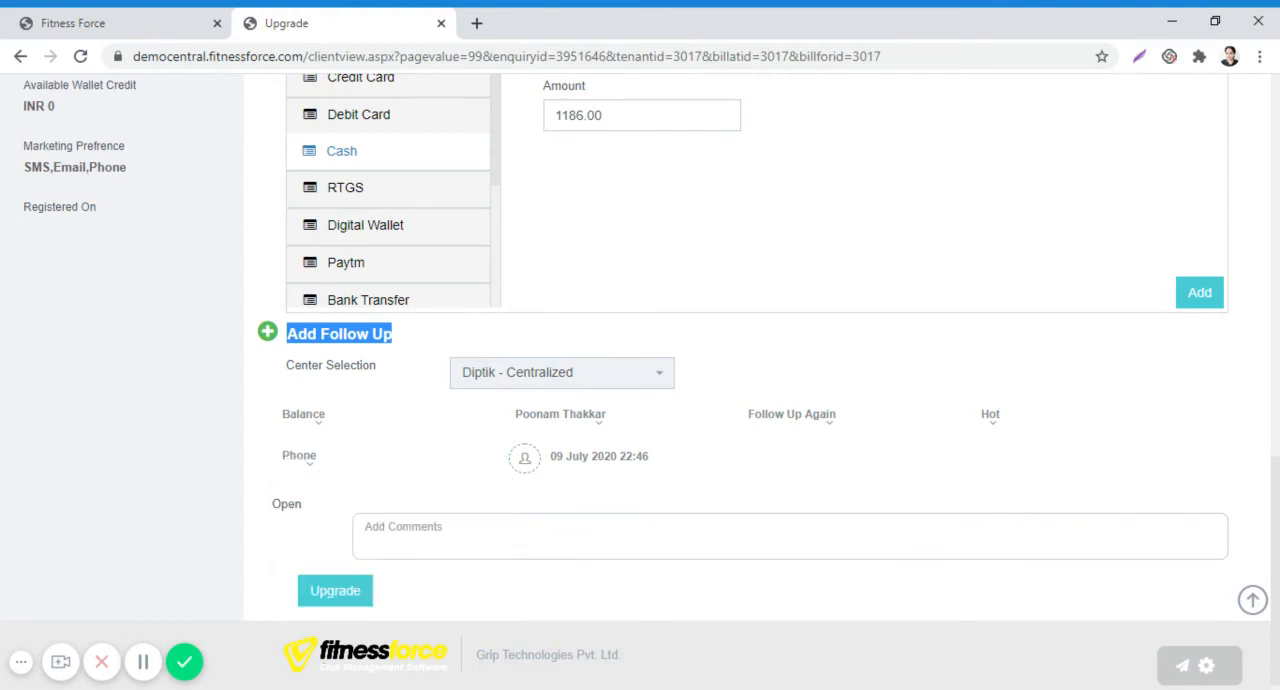
Enter the follow-up comment 'Balance'
click(630, 456)
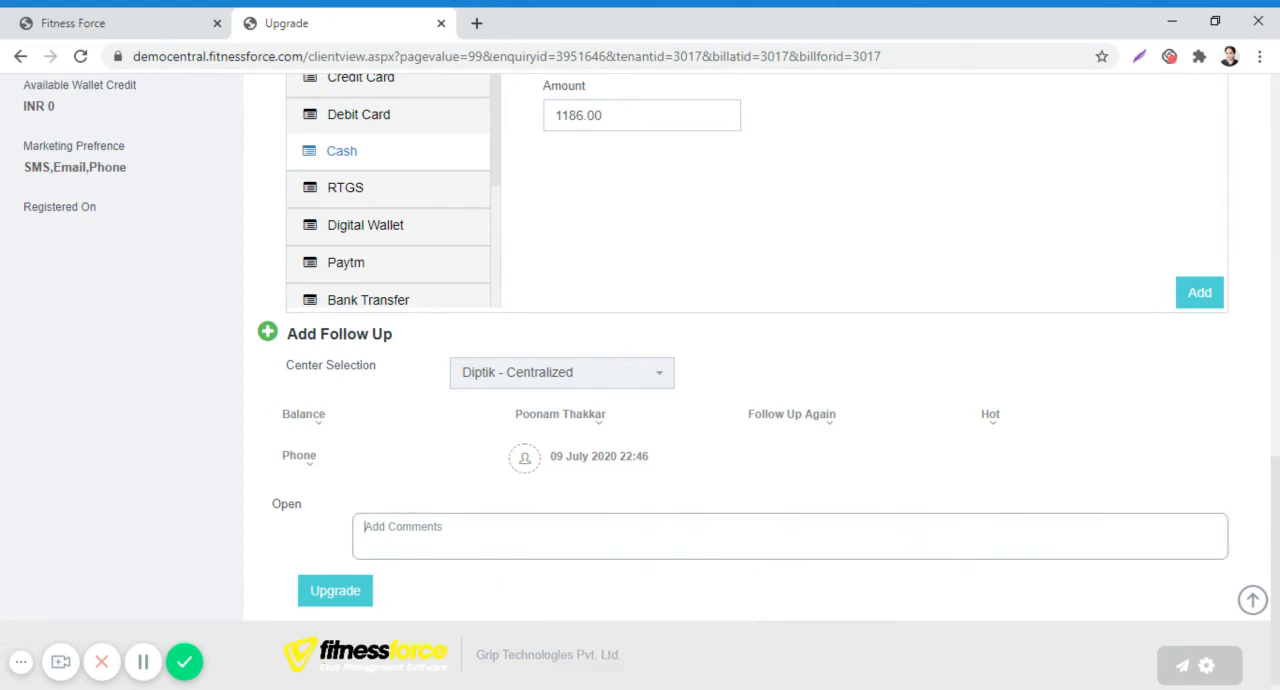
text(Balan)
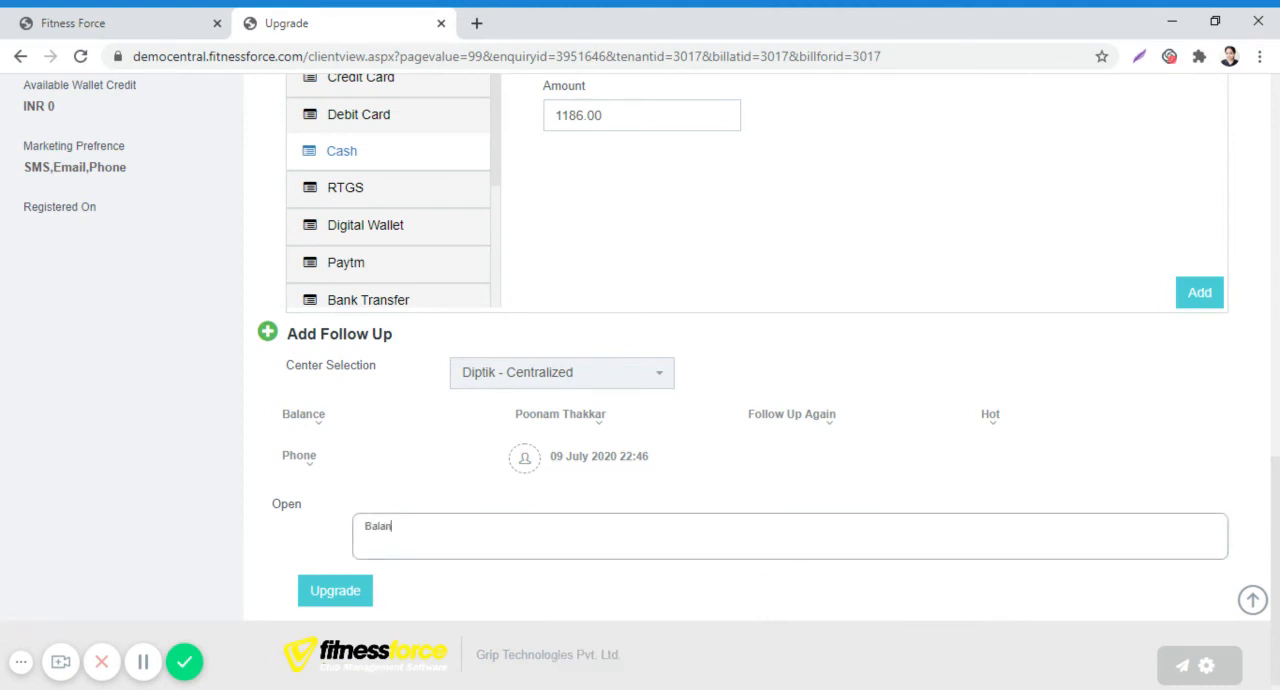
text(ce)
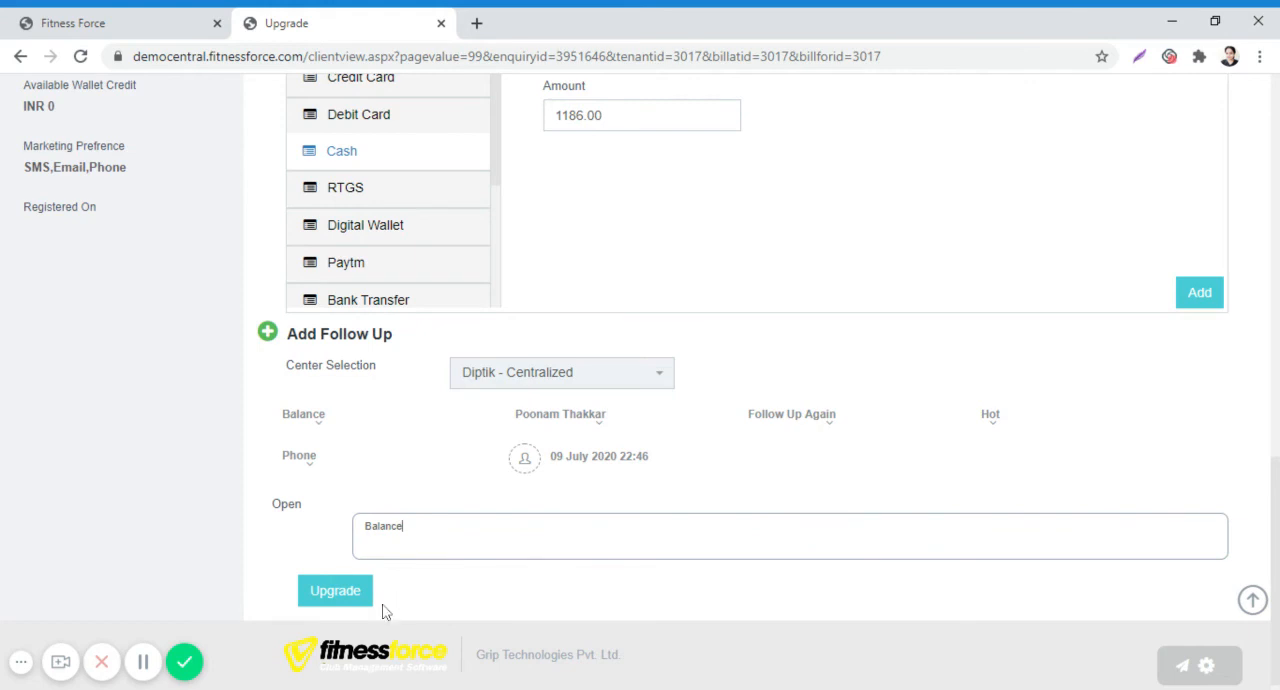
Submit the membership upgrade and acknowledge the Upgrade Successful dialog with OK
click(335, 590)
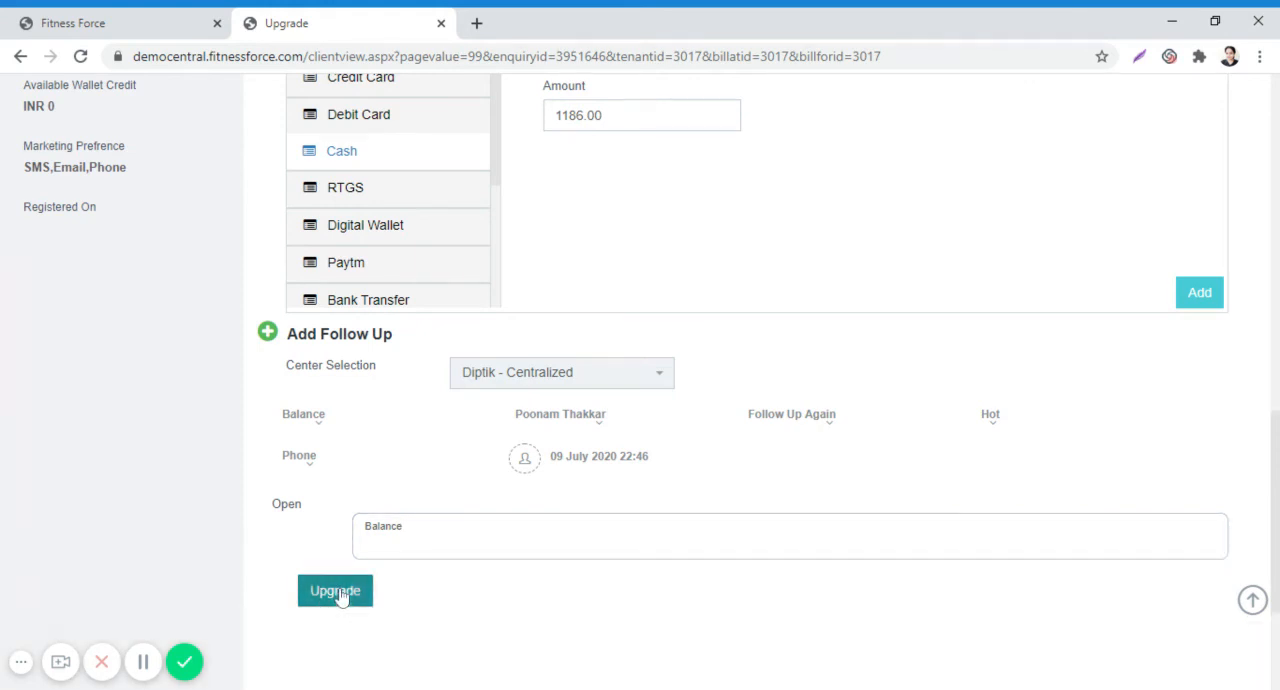
click(335, 590)
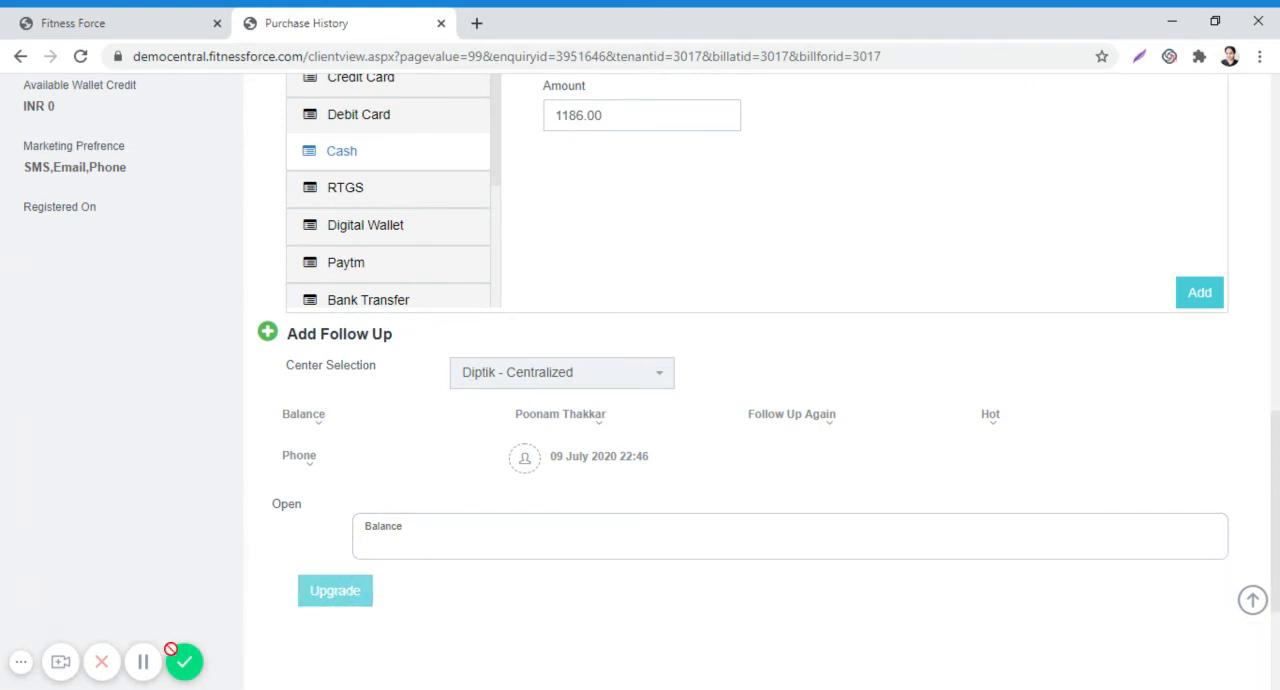
click(335, 590)
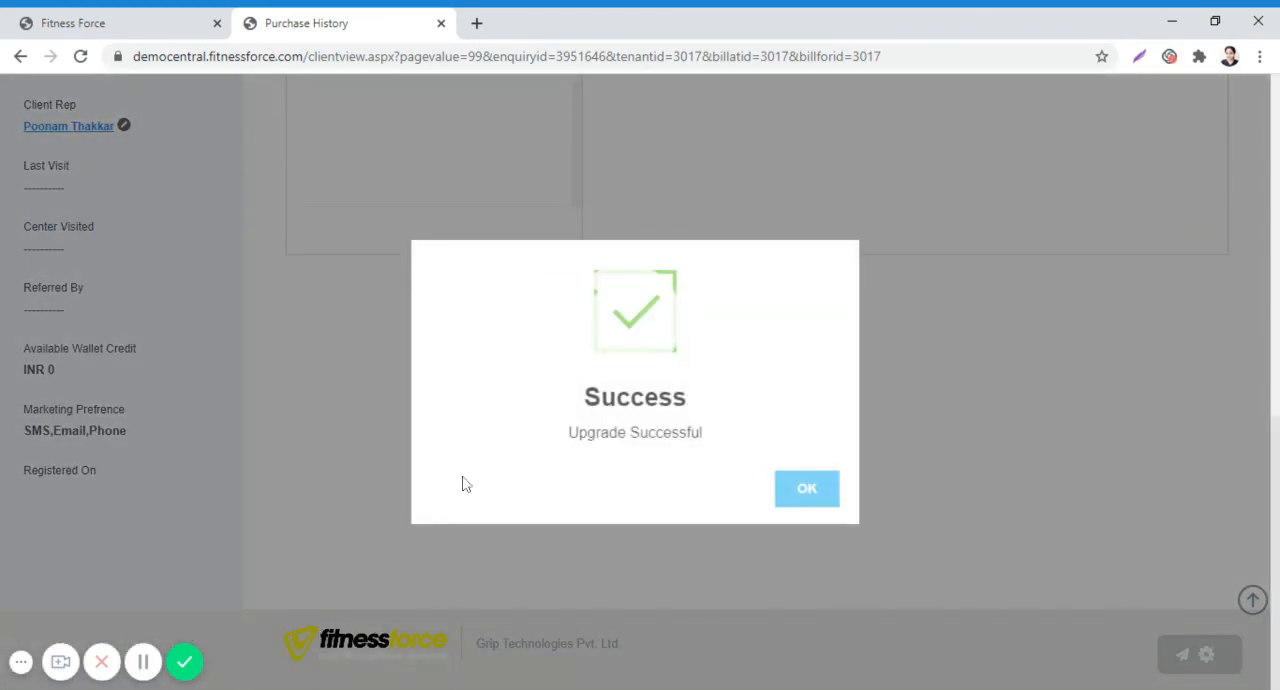
mouse_move(618, 580)
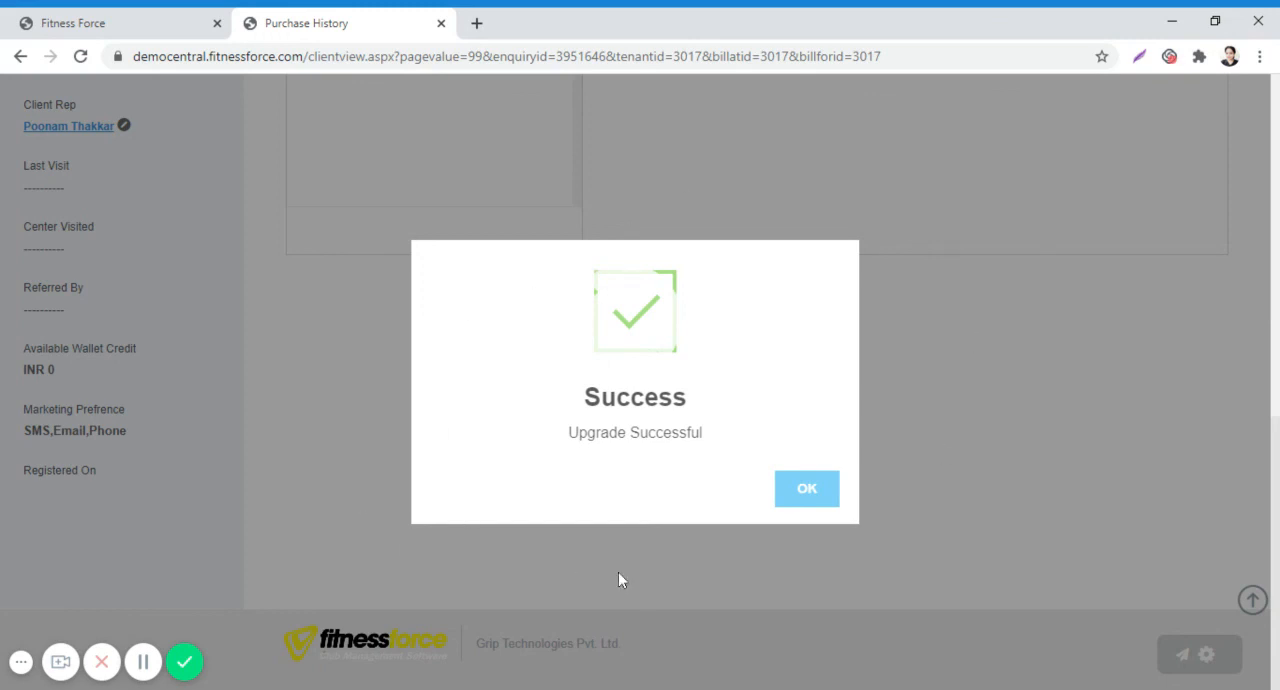
mouse_move(688, 518)
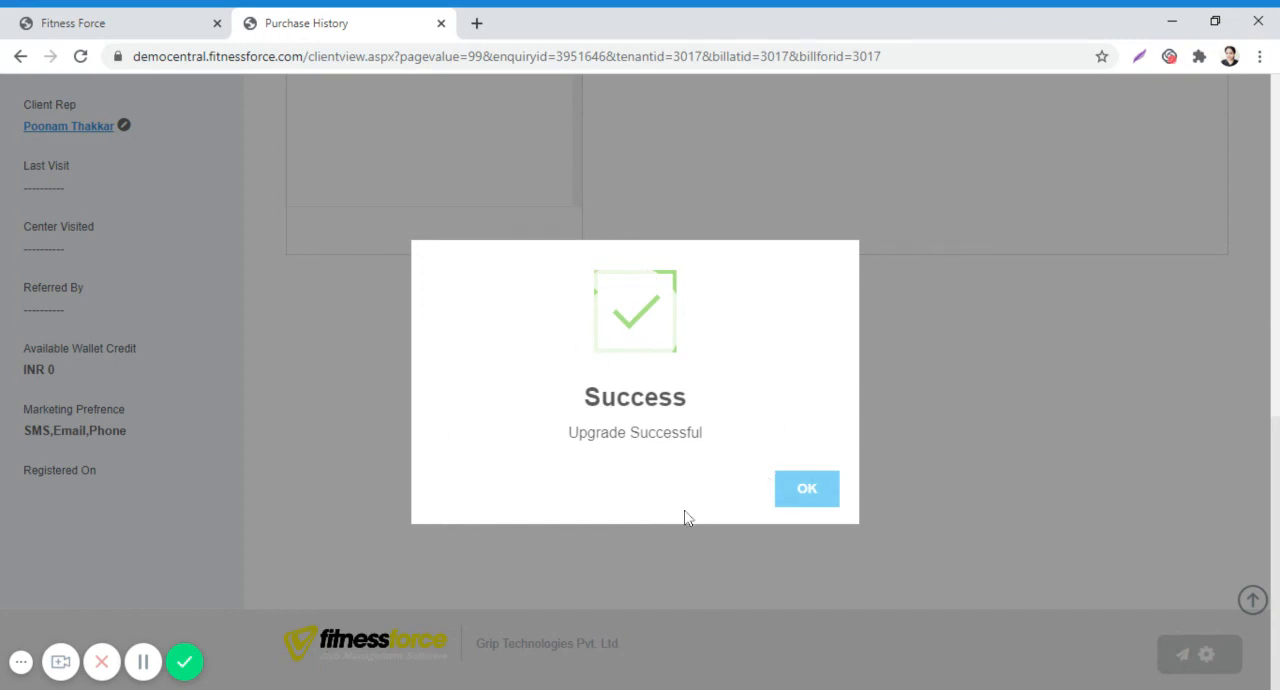
mouse_move(850, 472)
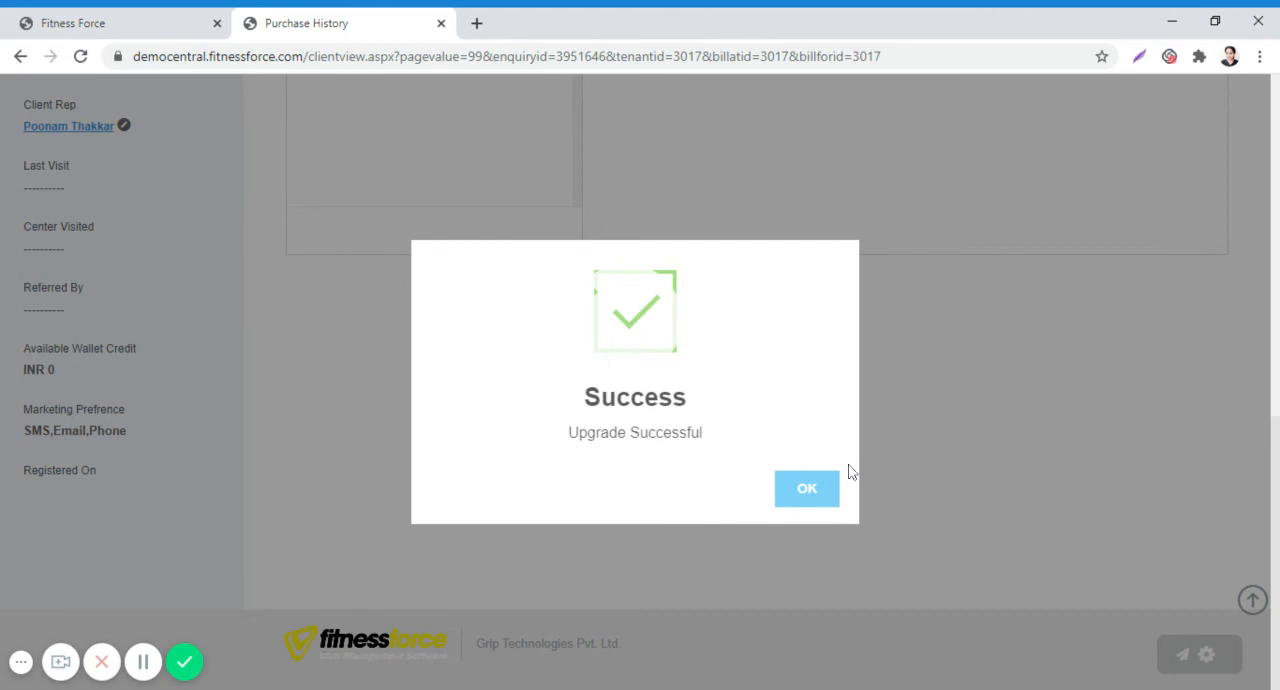
click(807, 488)
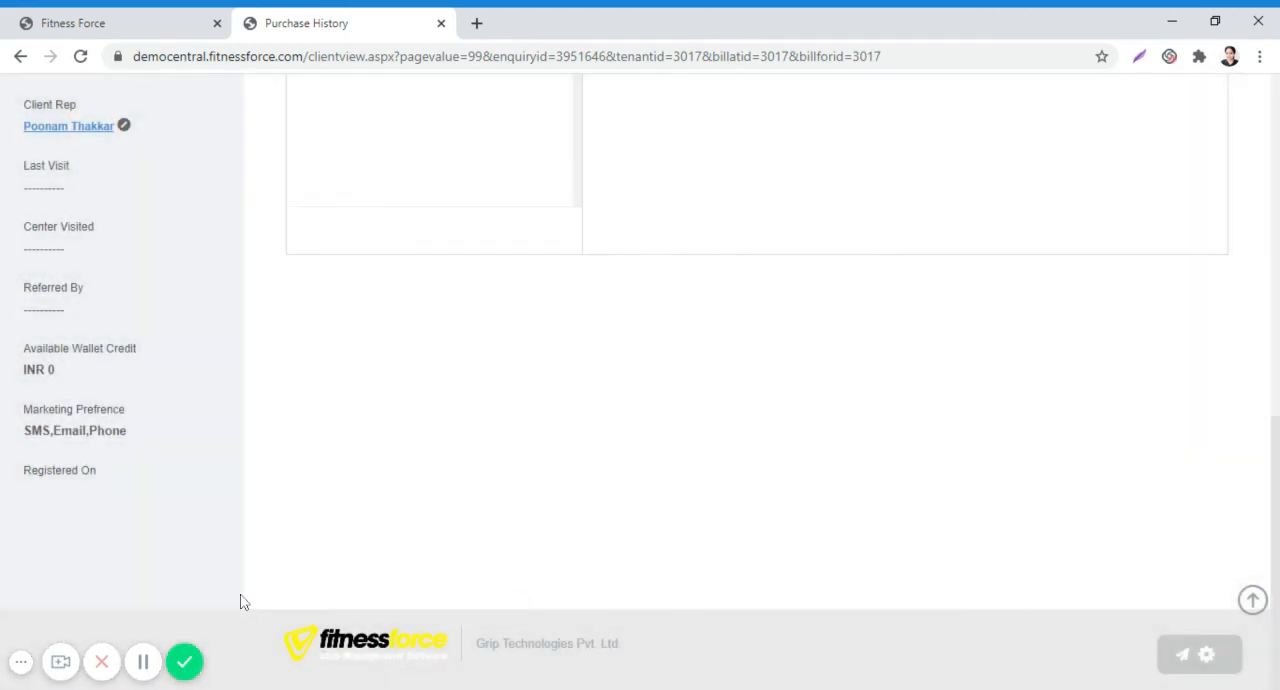
mouse_move(391, 498)
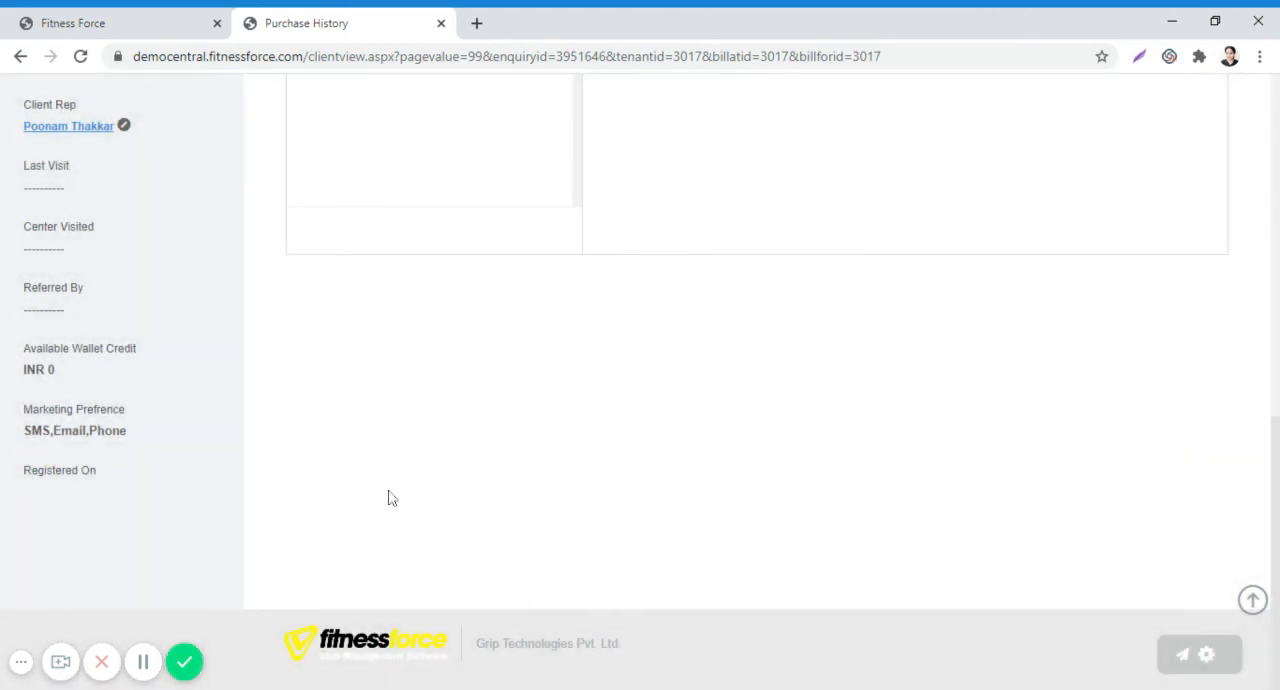